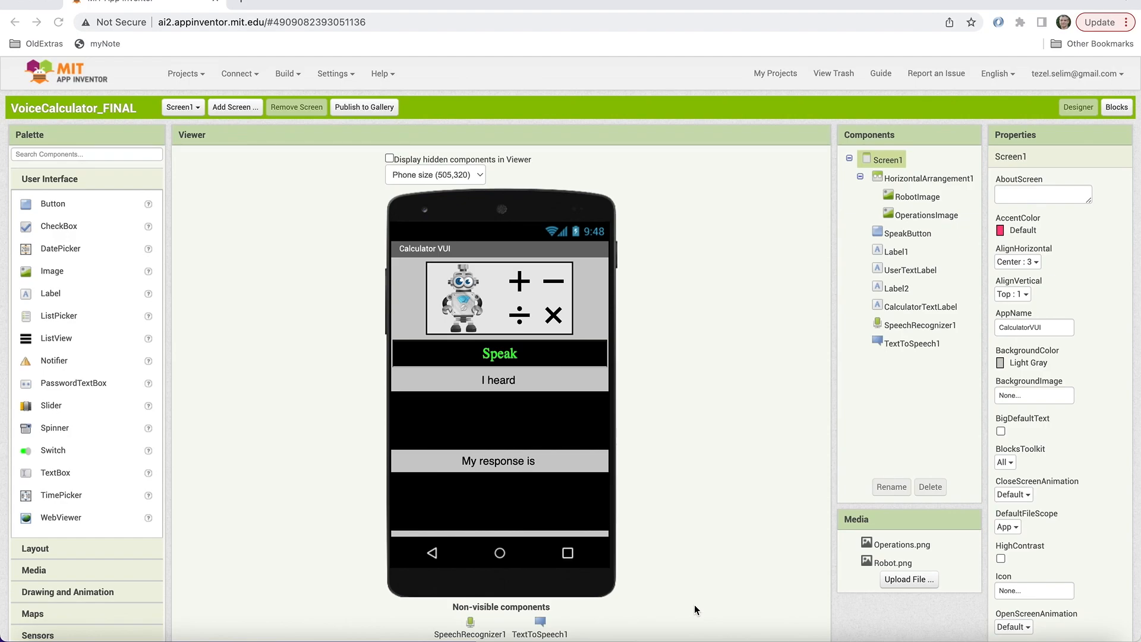
mouse_move(740, 5)
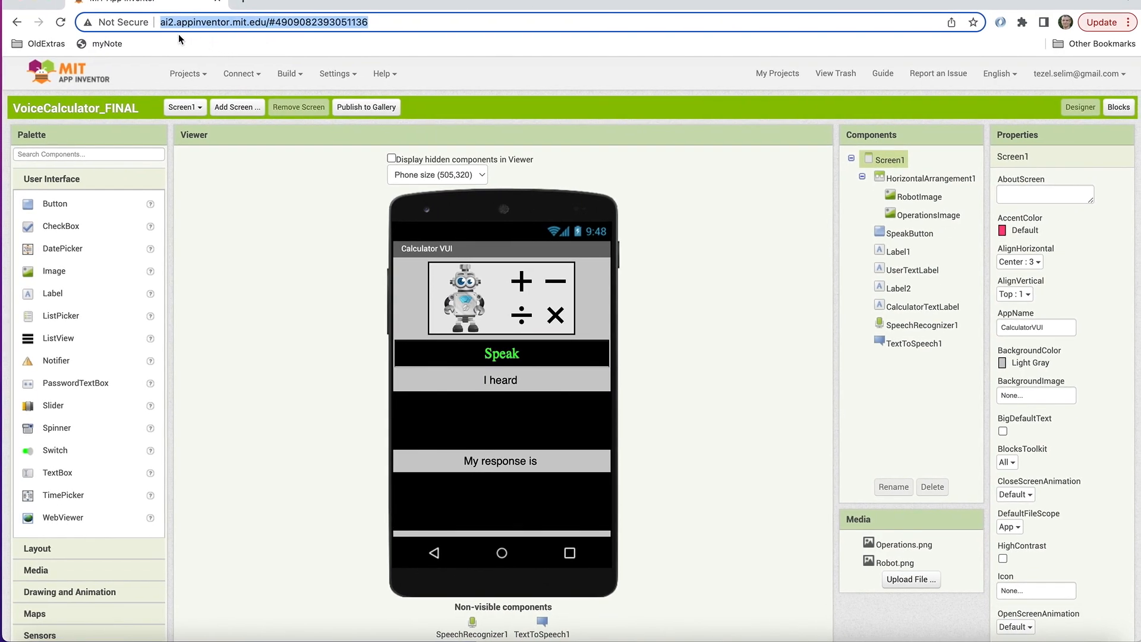
mouse_move(341, 14)
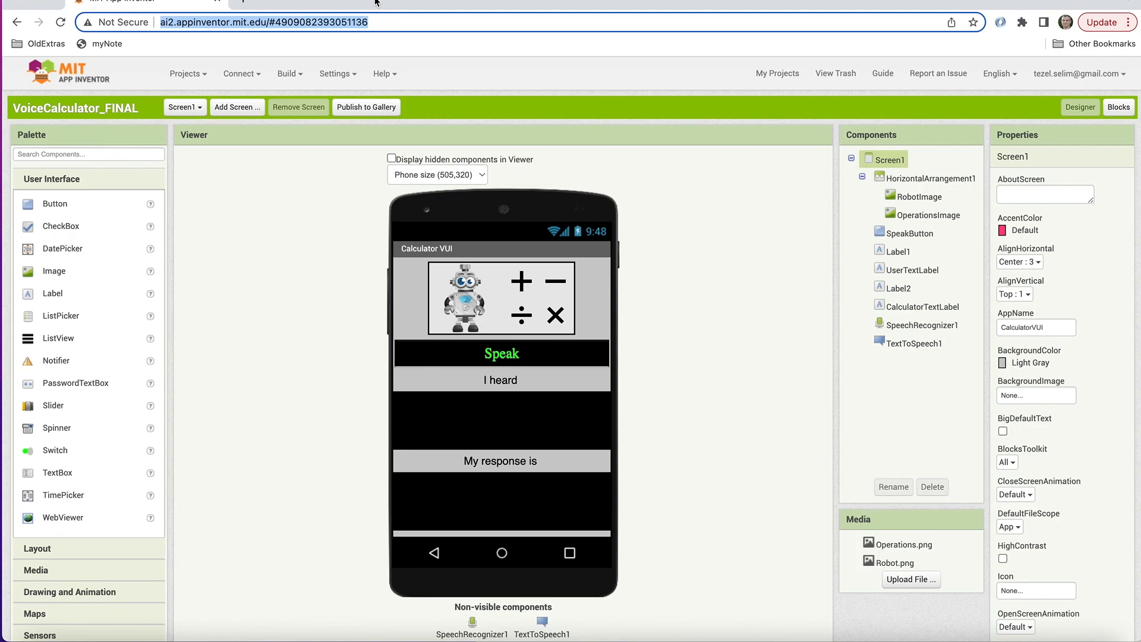
mouse_move(307, 245)
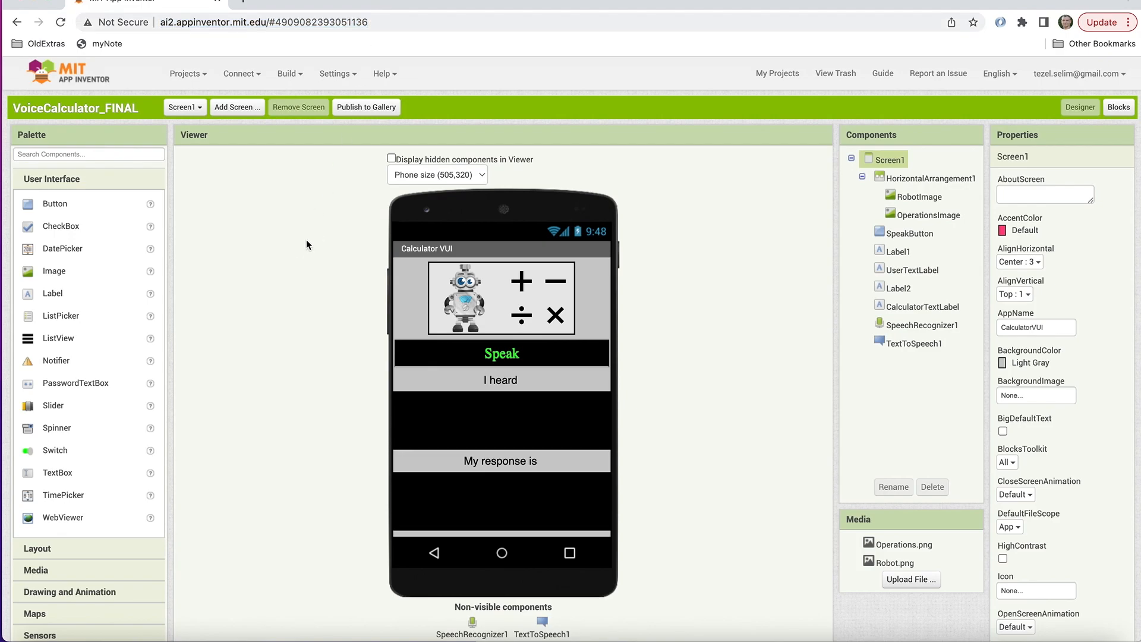
mouse_move(397, 16)
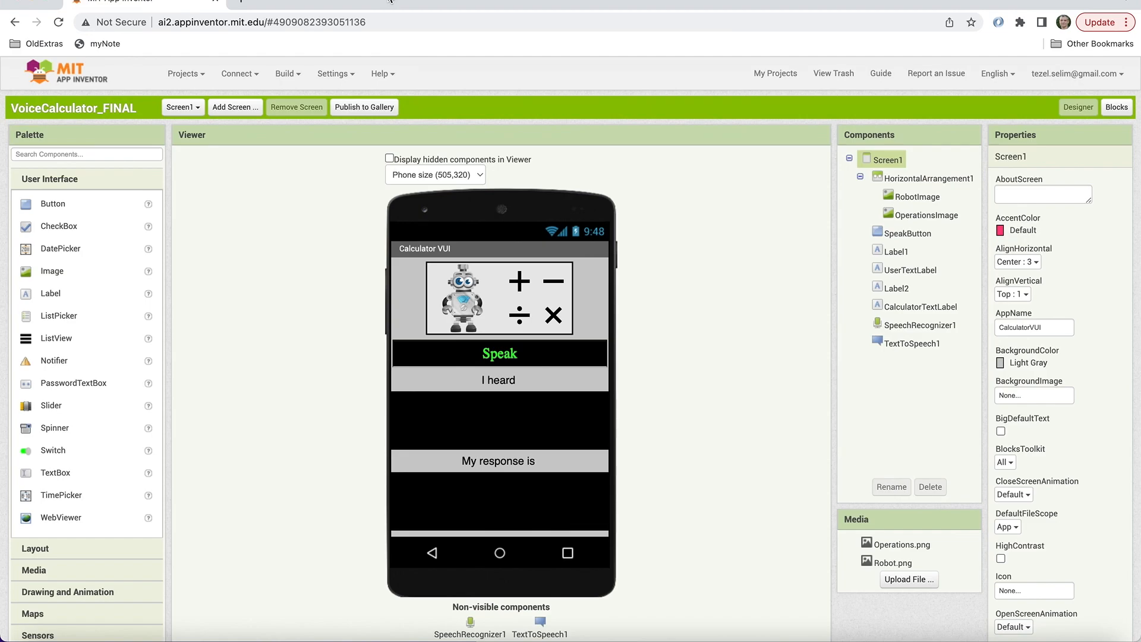
mouse_move(336, 197)
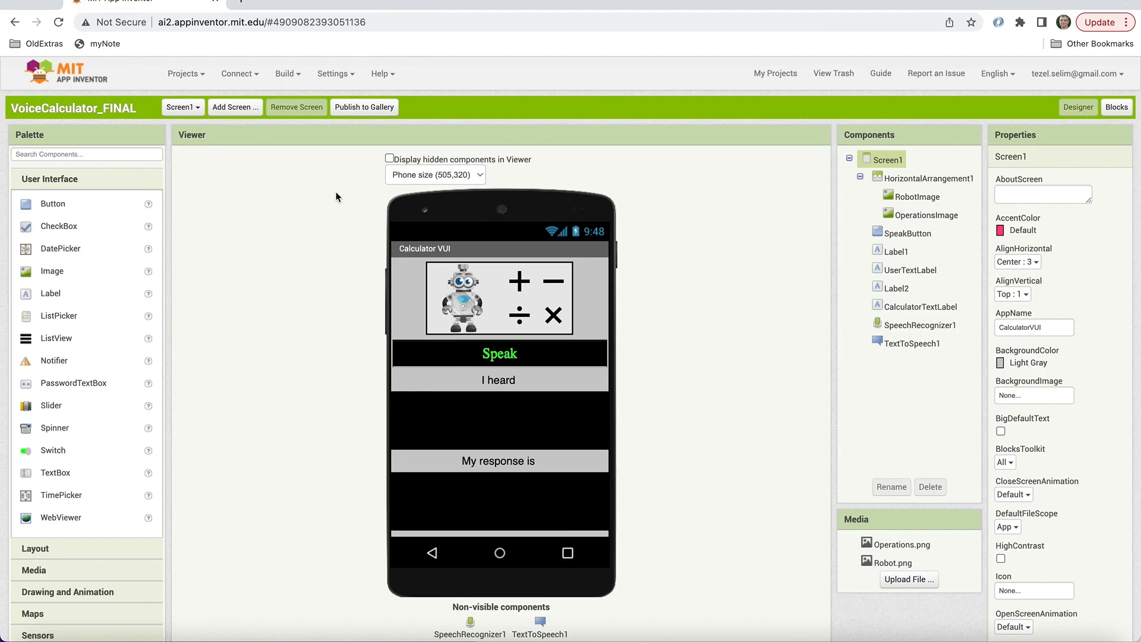
- Review VoiceCalculator_FINAL's blocks and return to its screen layout in the designer
click(920, 305)
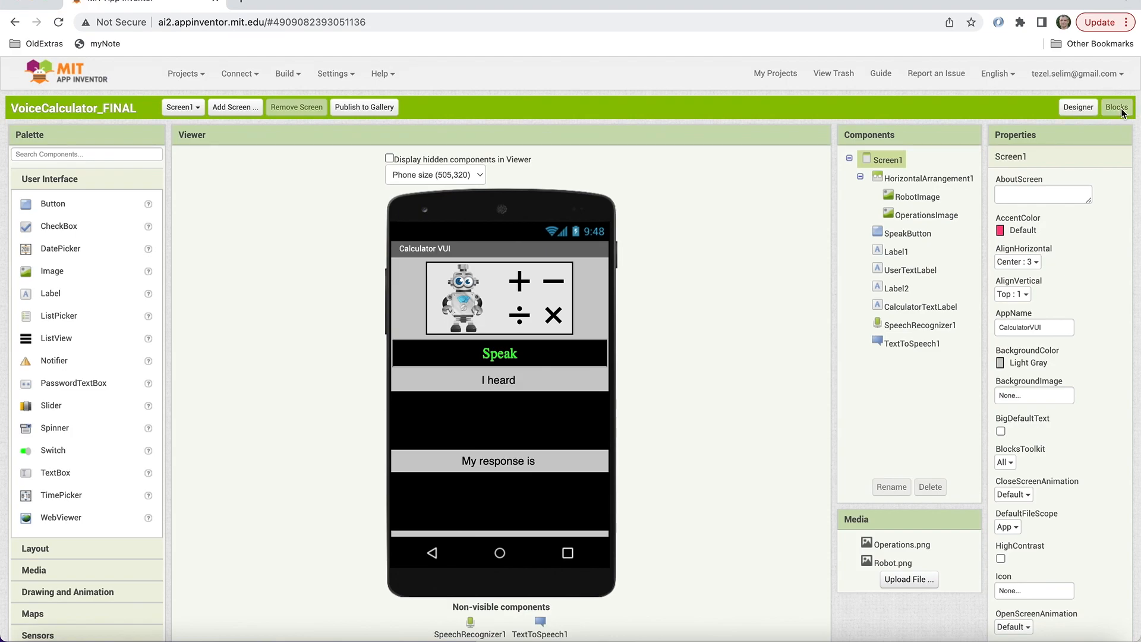
click(1117, 108)
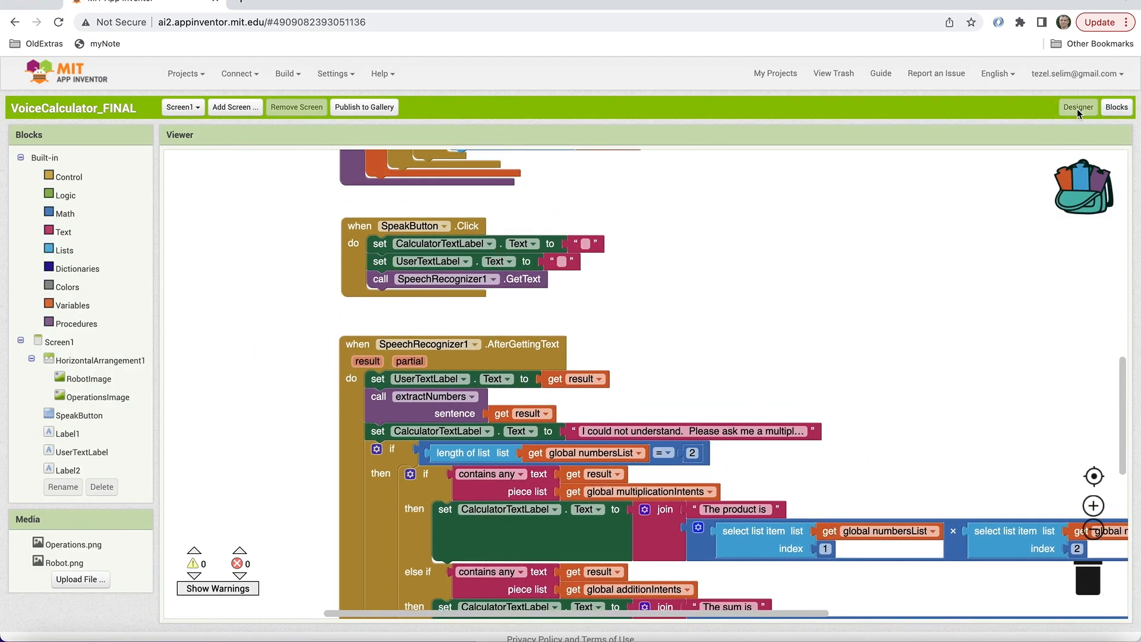
click(1079, 107)
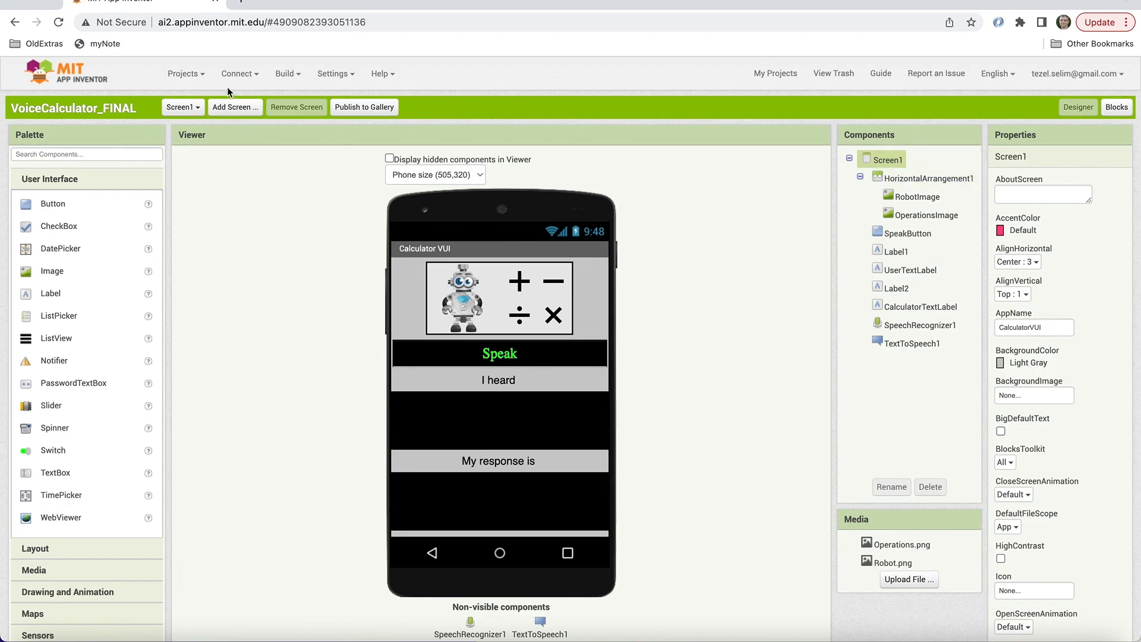
mouse_move(404, 118)
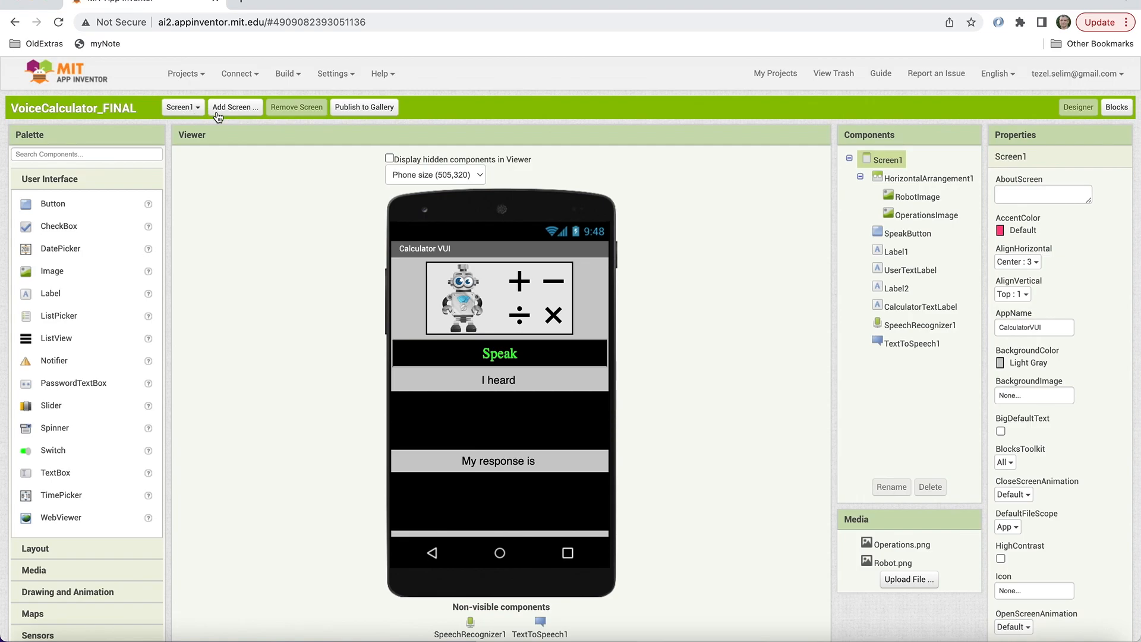
mouse_move(361, 107)
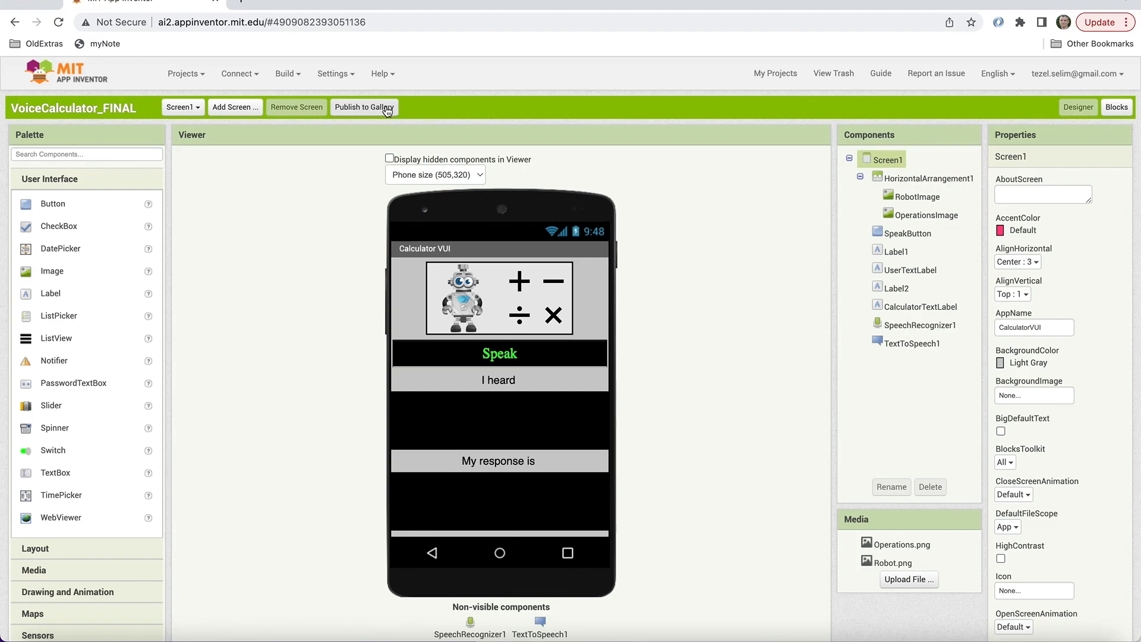
- Publish to Gallery with the description 'This is an example of conversational AI.'
click(364, 107)
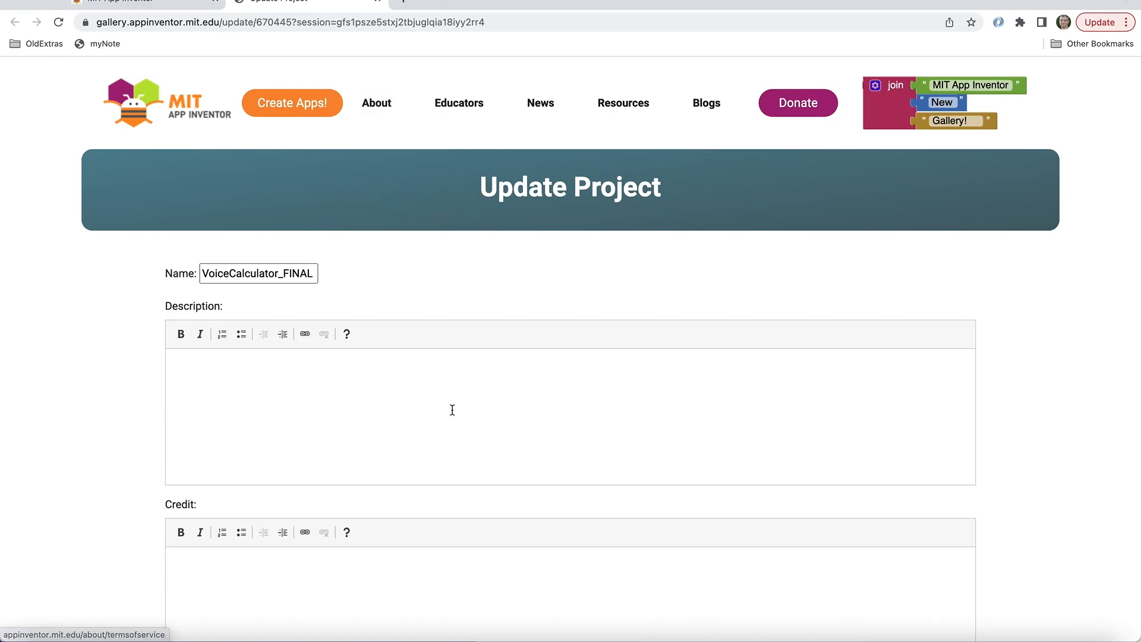
mouse_move(359, 378)
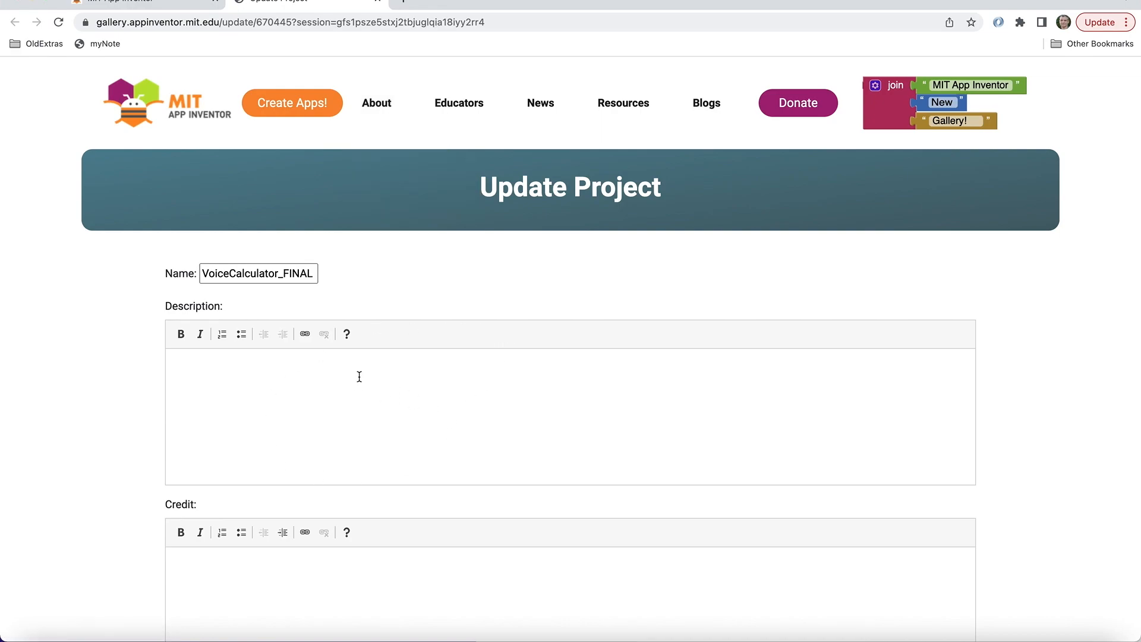
text(This is an example fo)
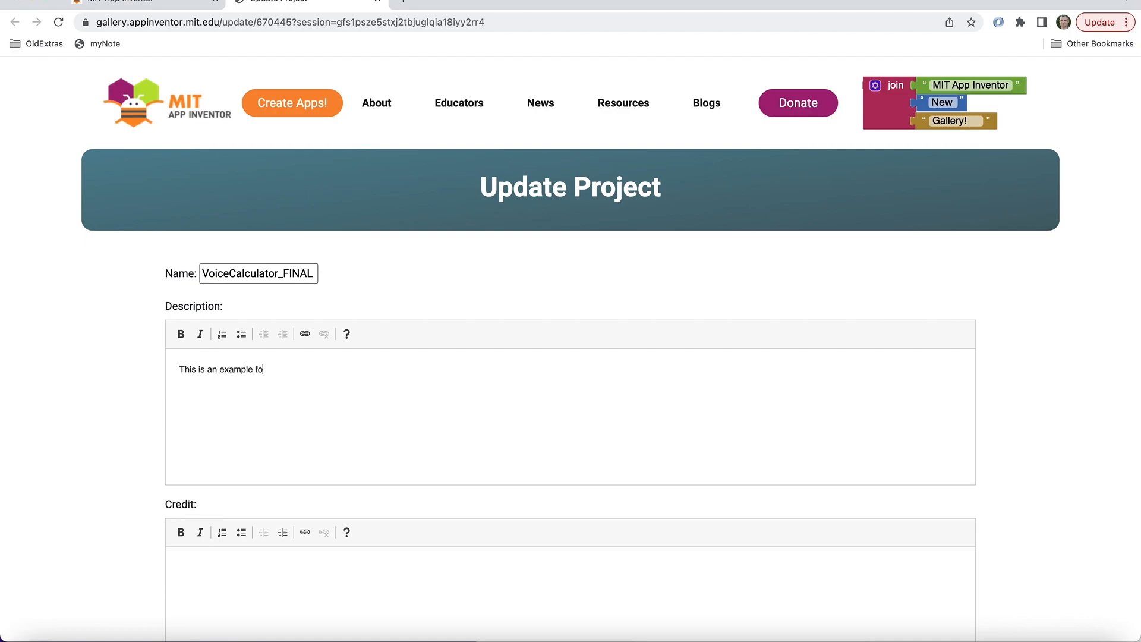
key(Backspace)
text(of converrsat)
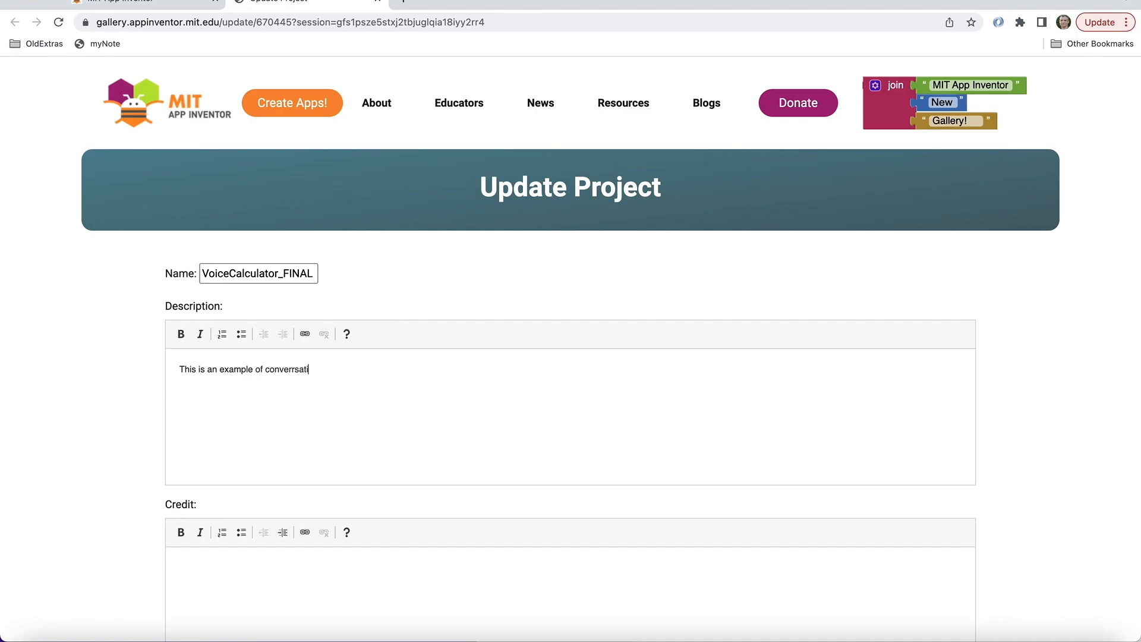
text(ional AI)
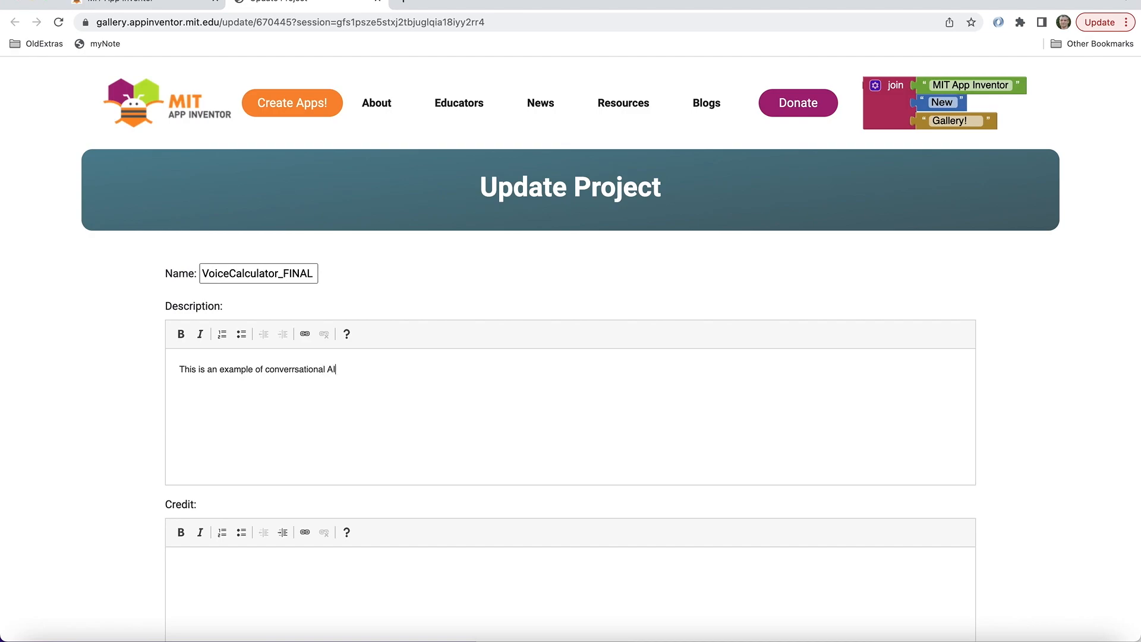
text(conversational AI.)
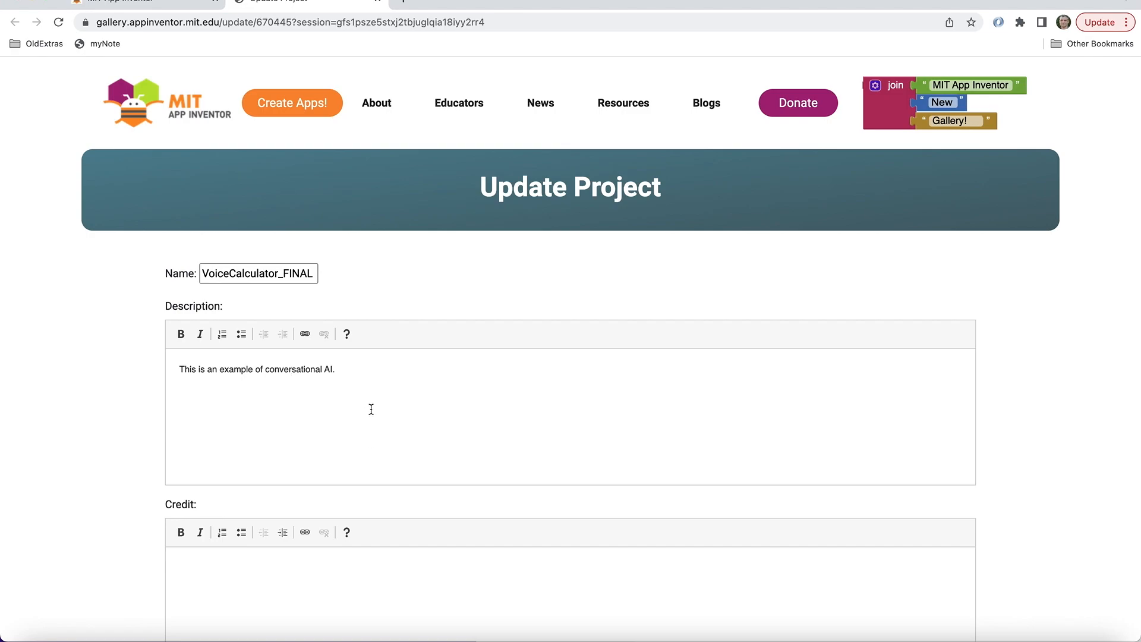
- Attach Robot.png as the project picture and submit the Gallery listing
scroll(down, 3)
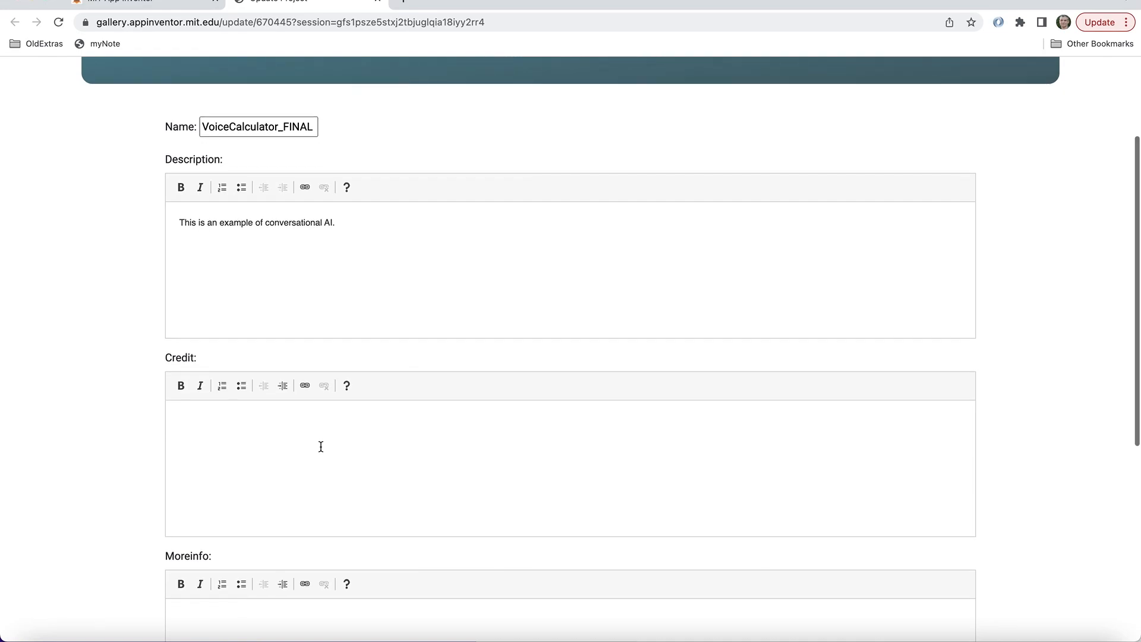
scroll(down, 3)
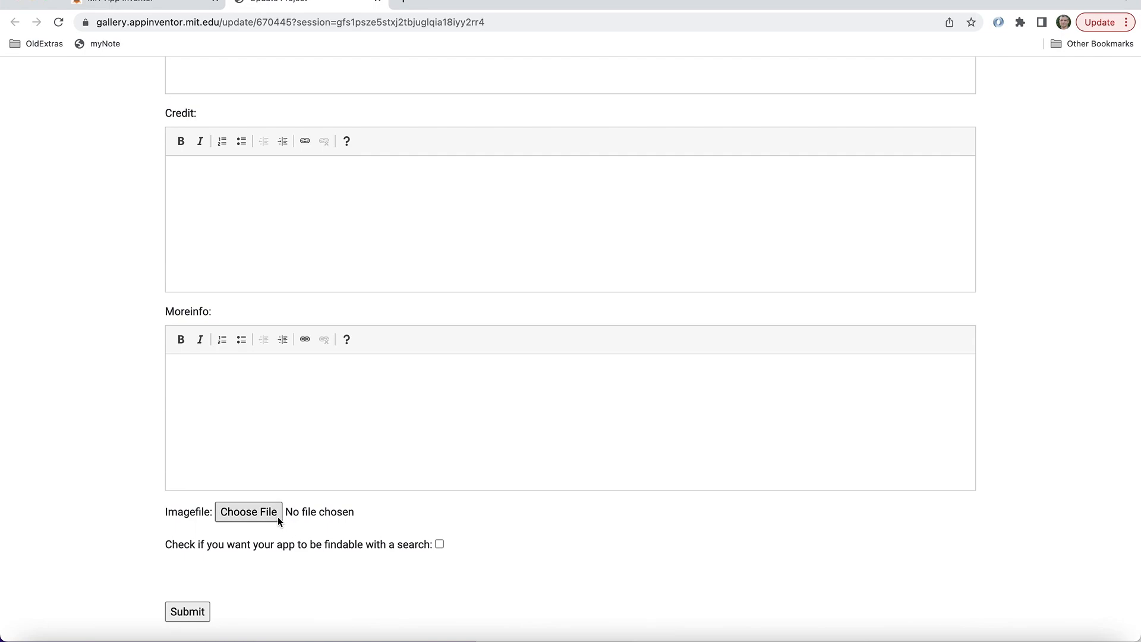
mouse_move(273, 513)
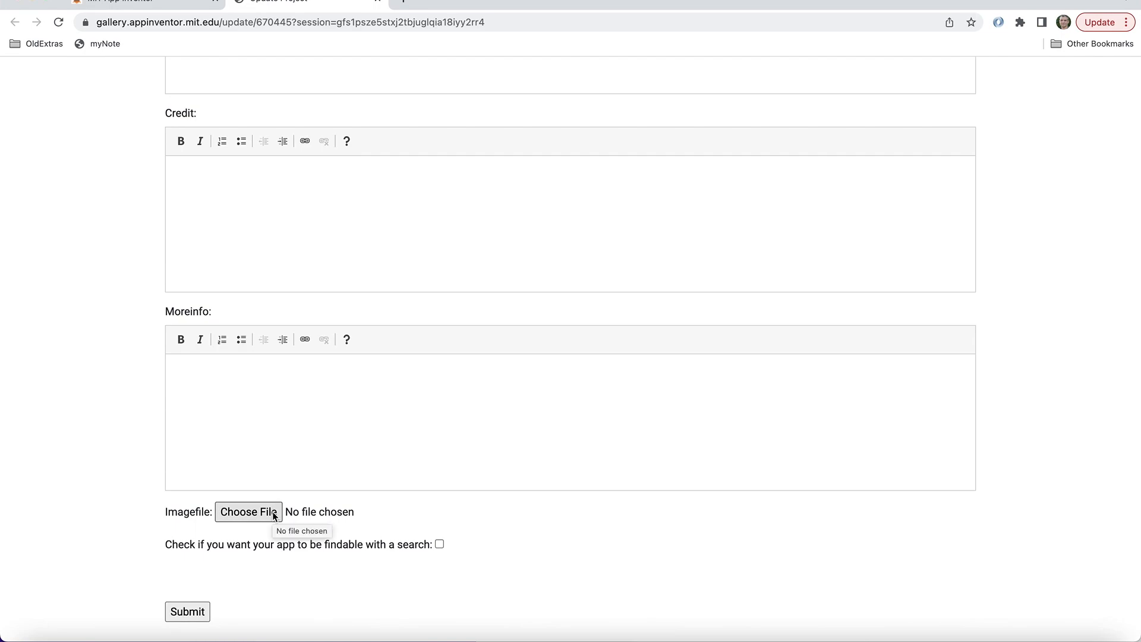
click(247, 512)
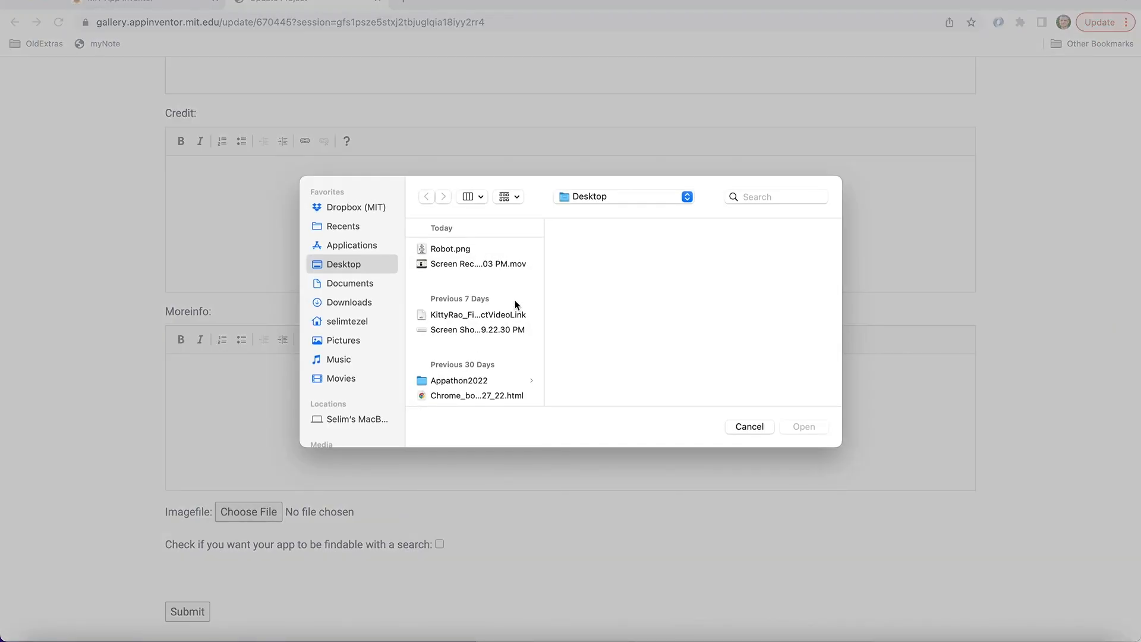
mouse_move(450, 251)
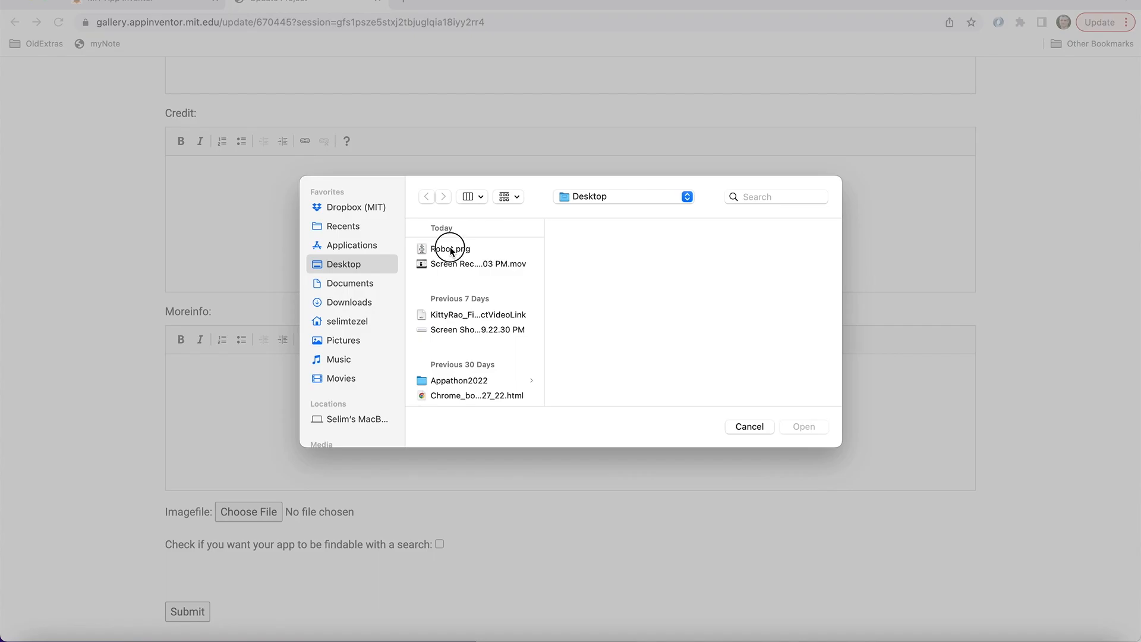
click(451, 248)
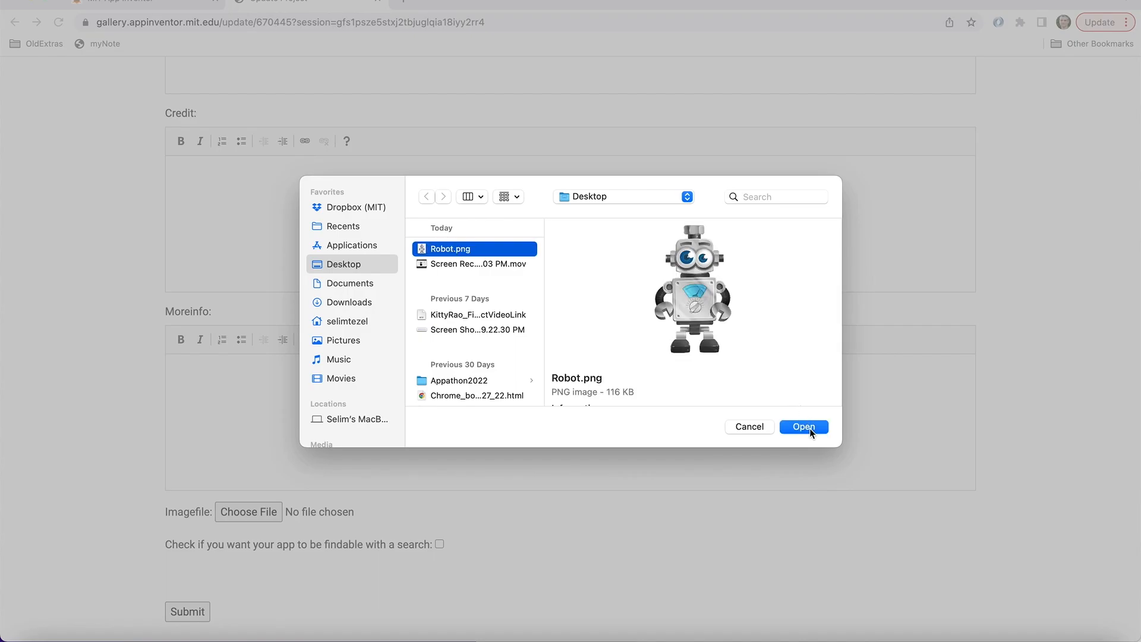
click(804, 427)
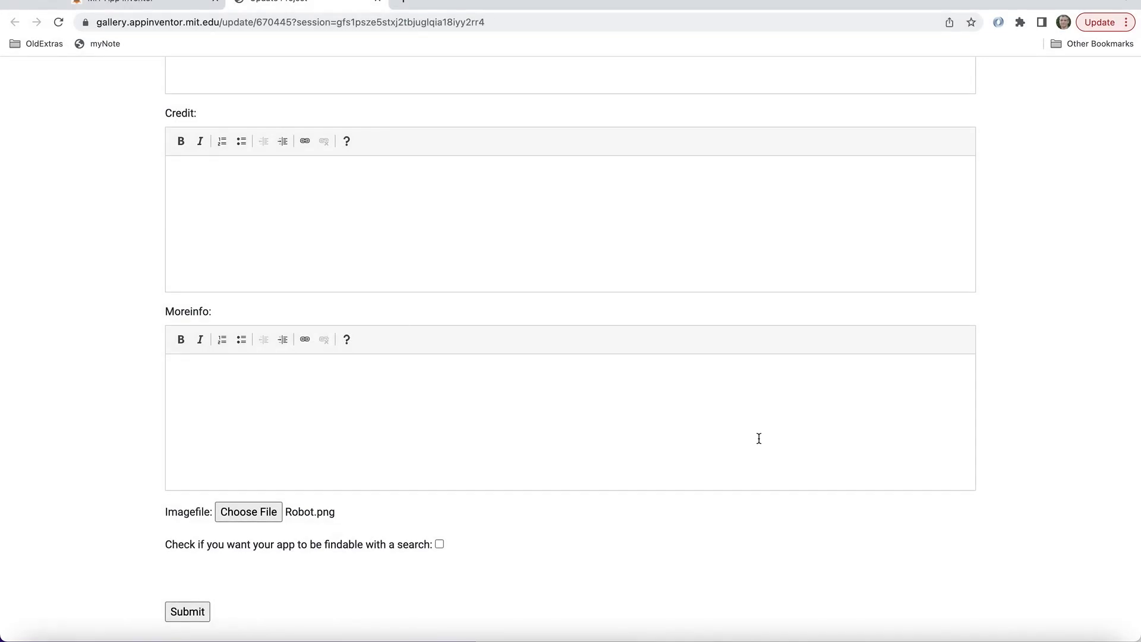
click(187, 611)
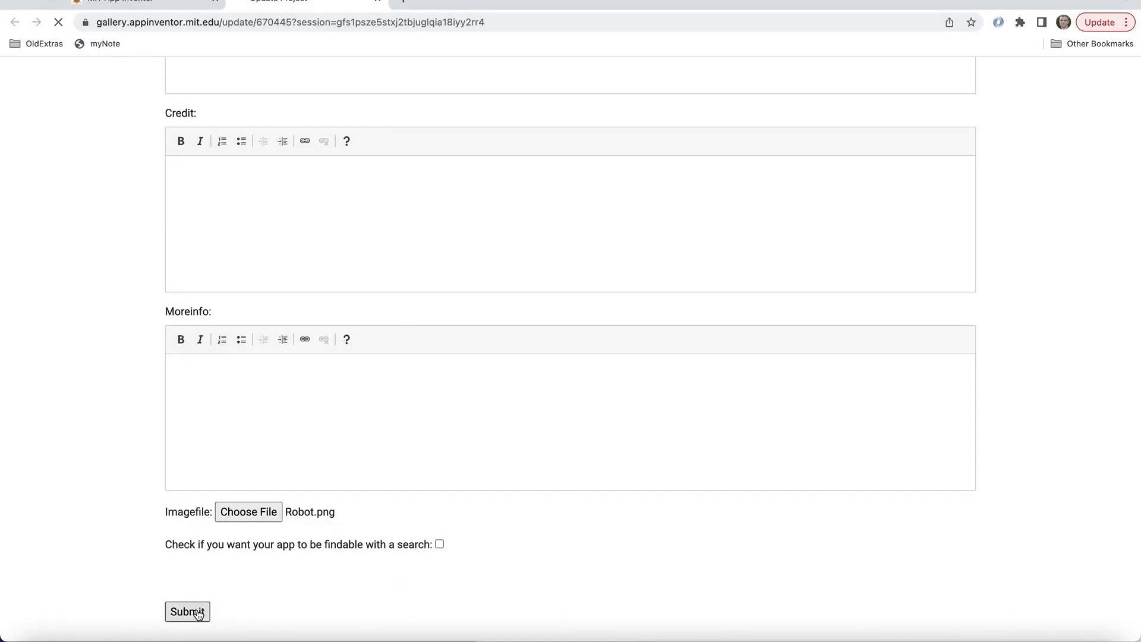
- Complete the submission and browse the Gallery home page of recent shared apps
click(187, 611)
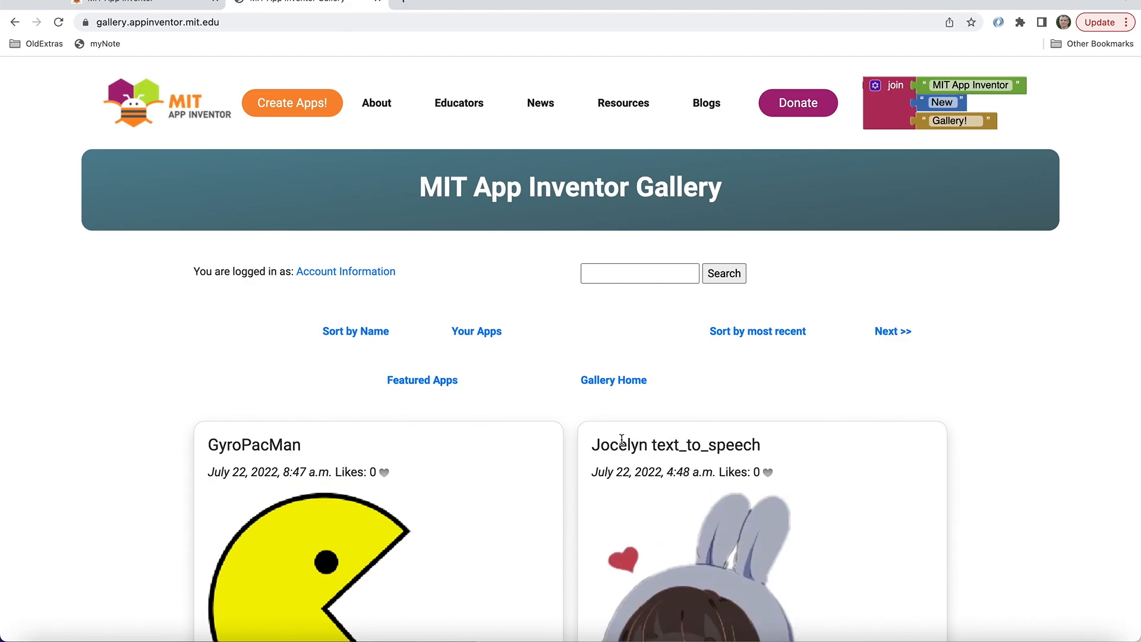
scroll(down, 3)
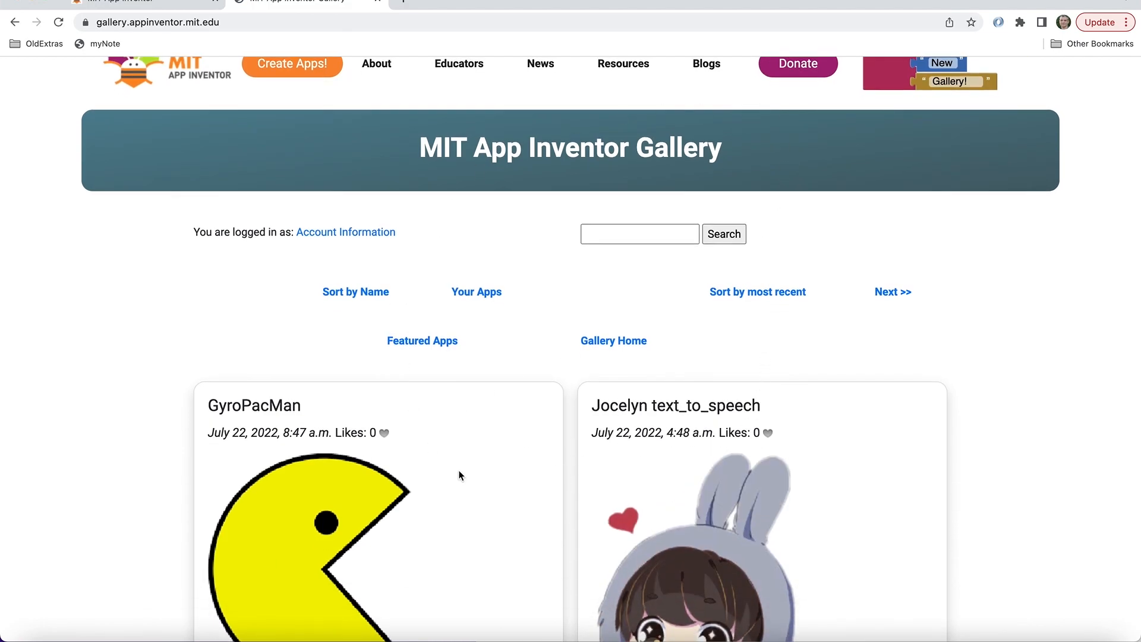
scroll(down, 3)
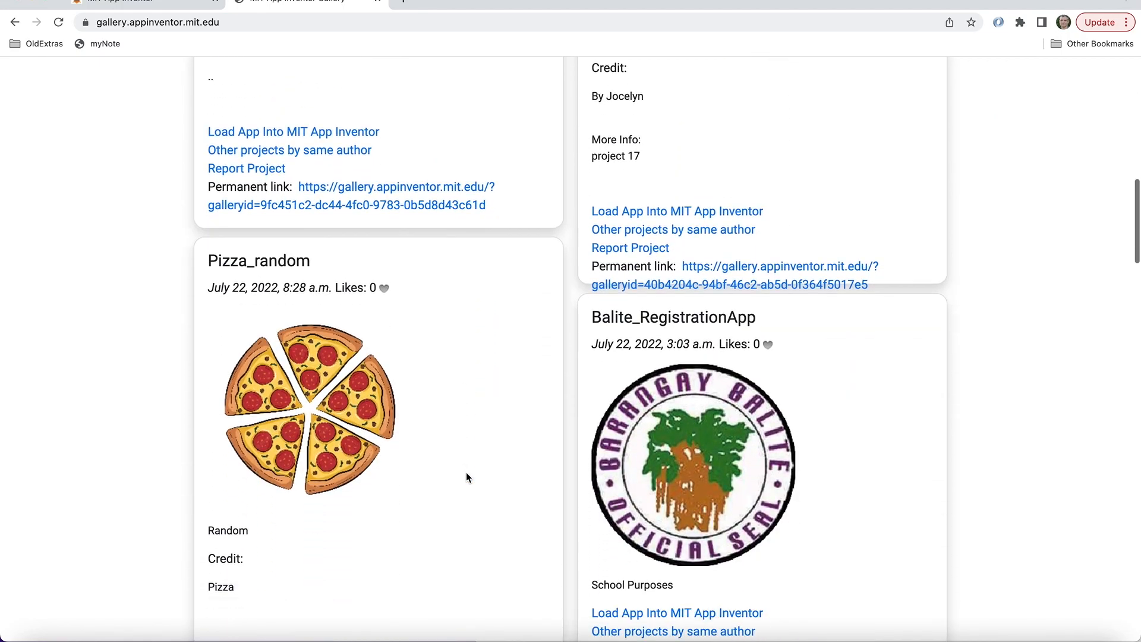
scroll(down, 3)
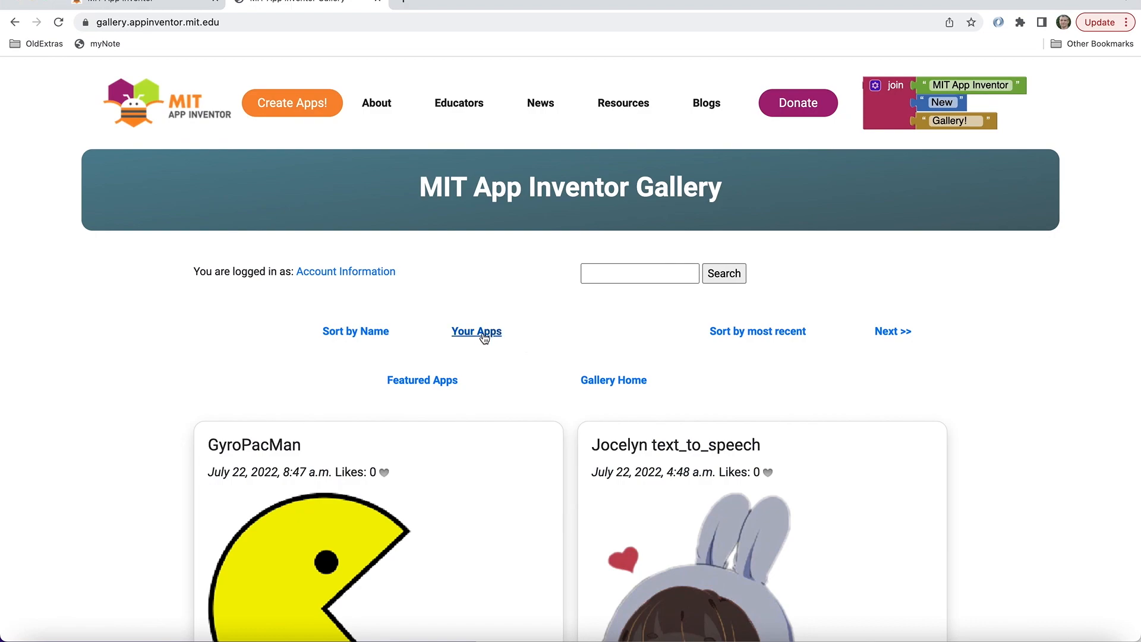
mouse_move(477, 331)
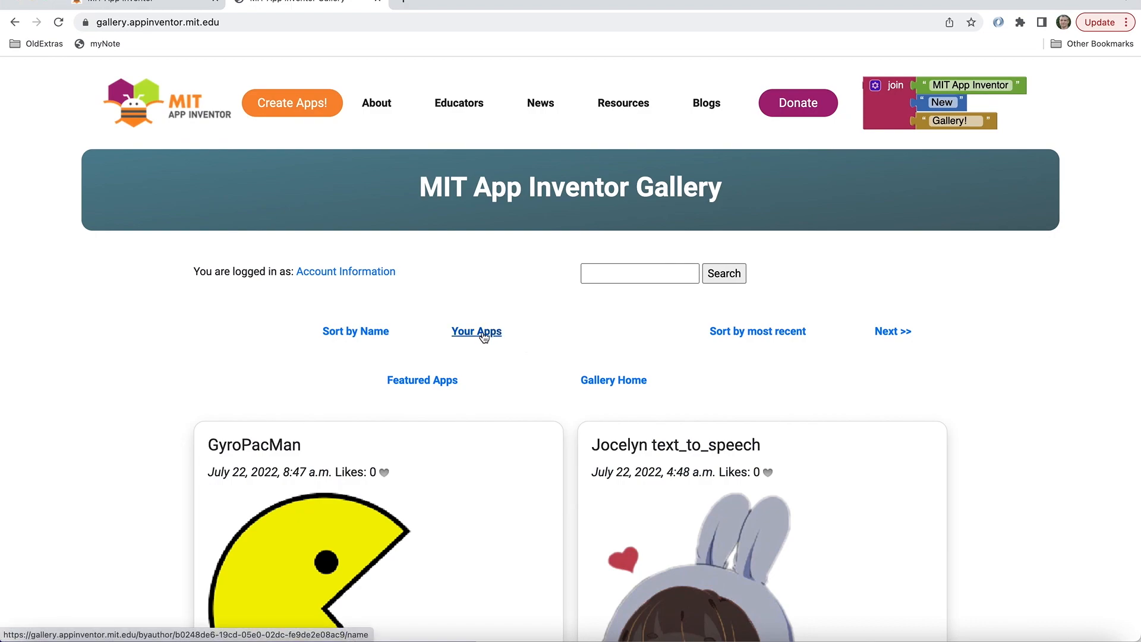
- Show only your own apps sorted by most recent and locate the VoiceCalculator_FINAL card
click(476, 332)
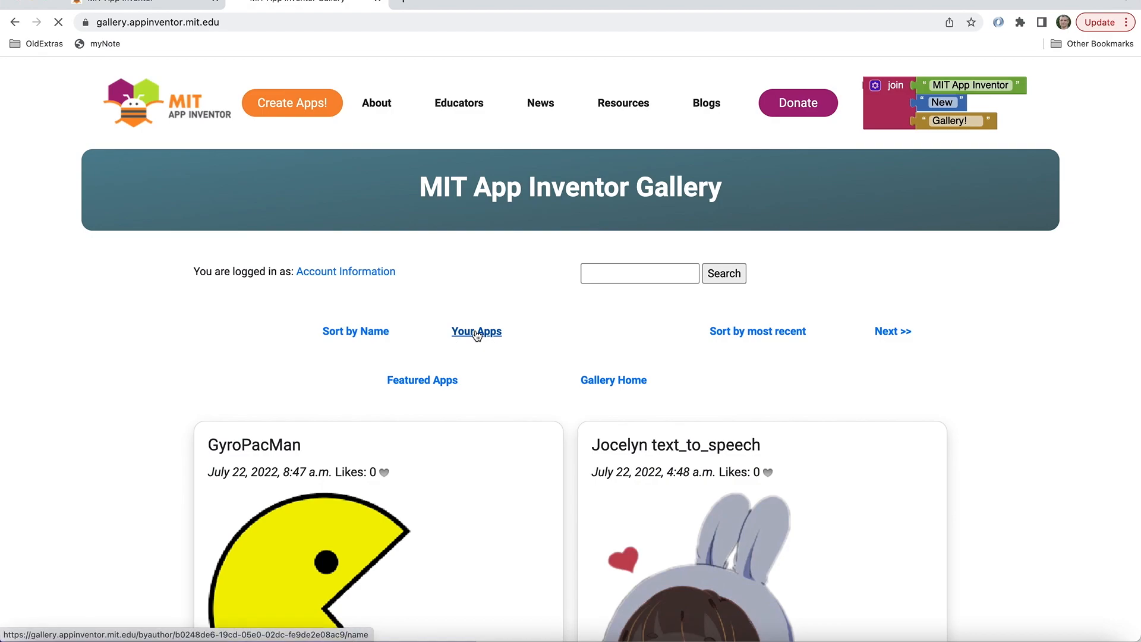
click(477, 331)
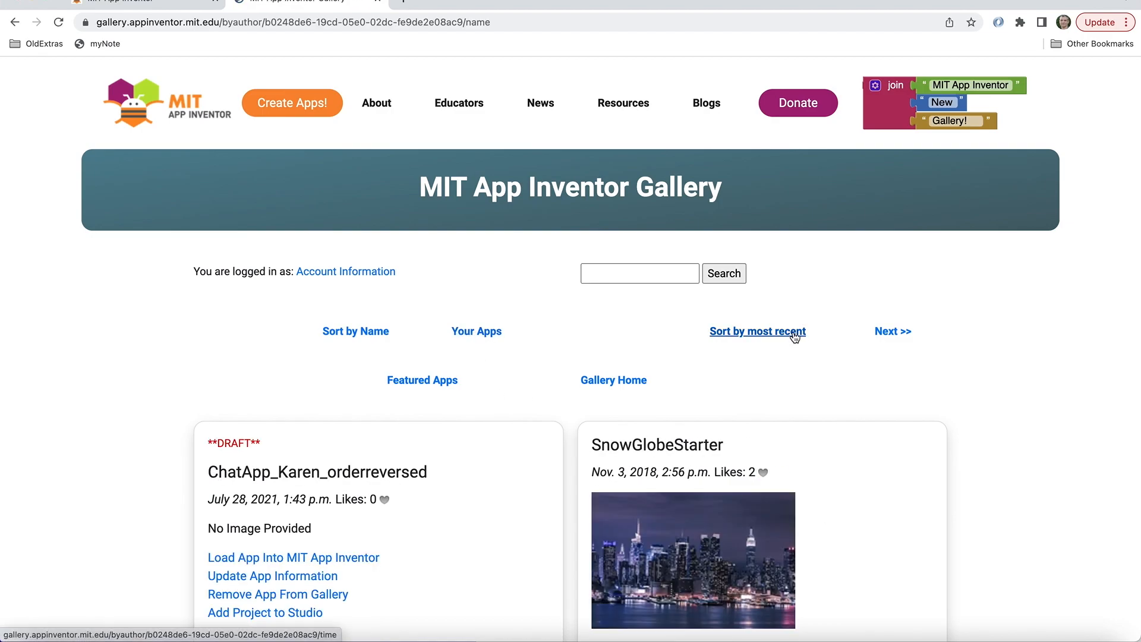
click(757, 332)
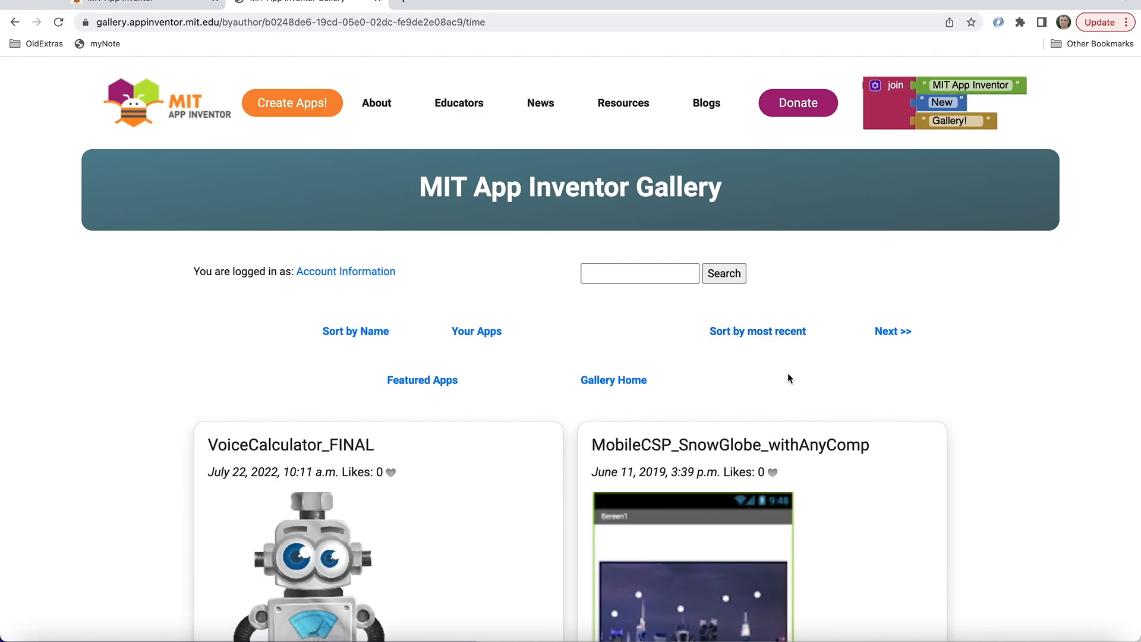
scroll(down, 3)
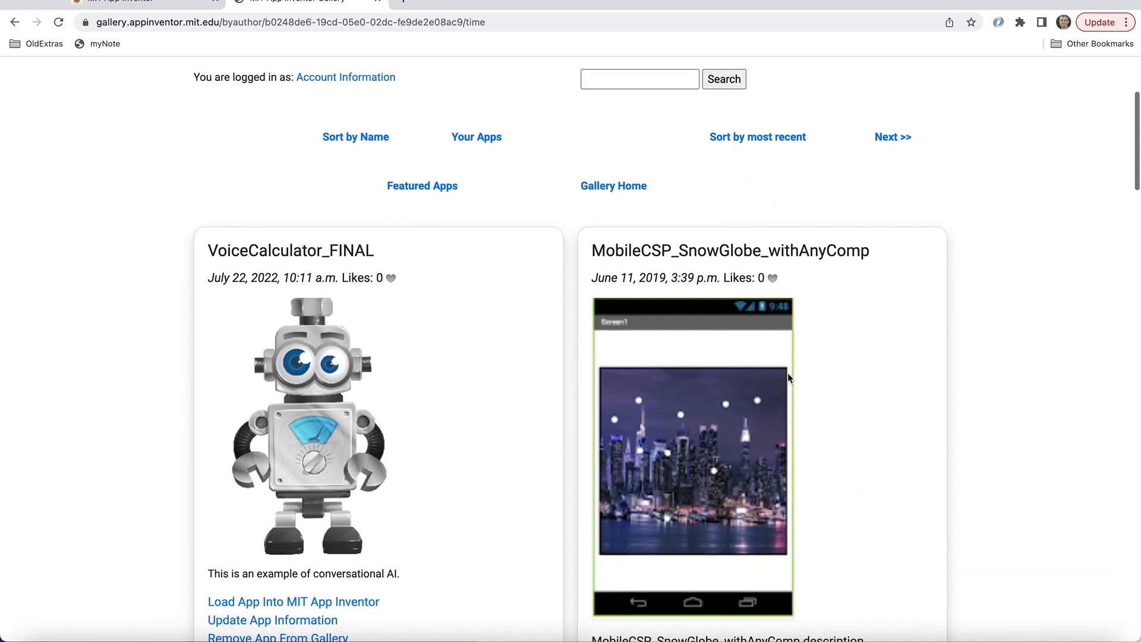
scroll(down, 3)
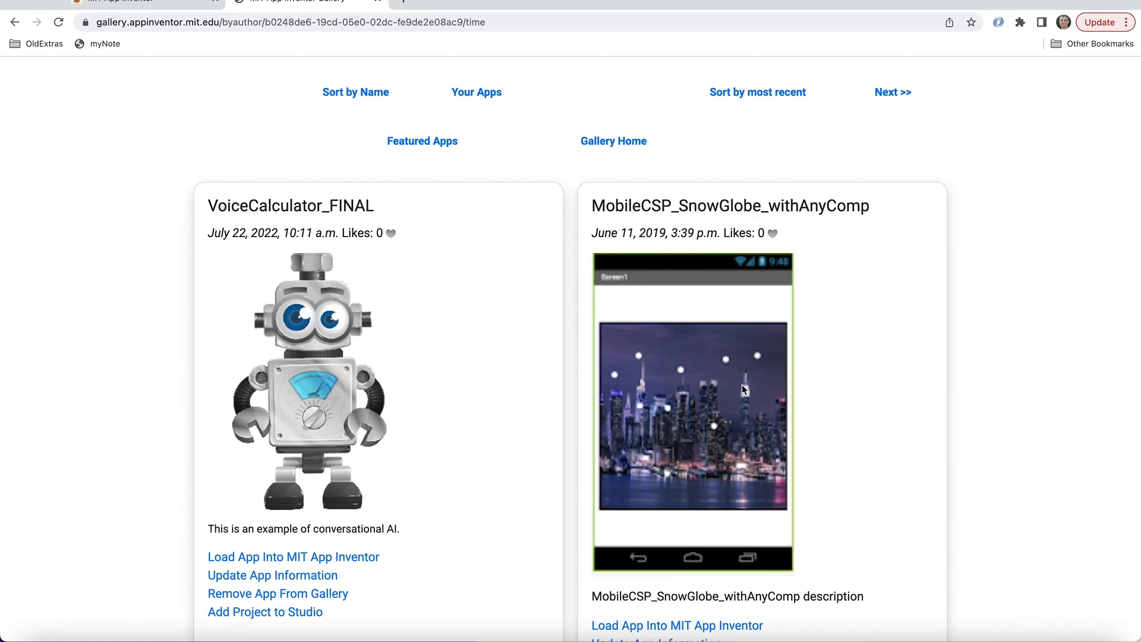
scroll(down, 3)
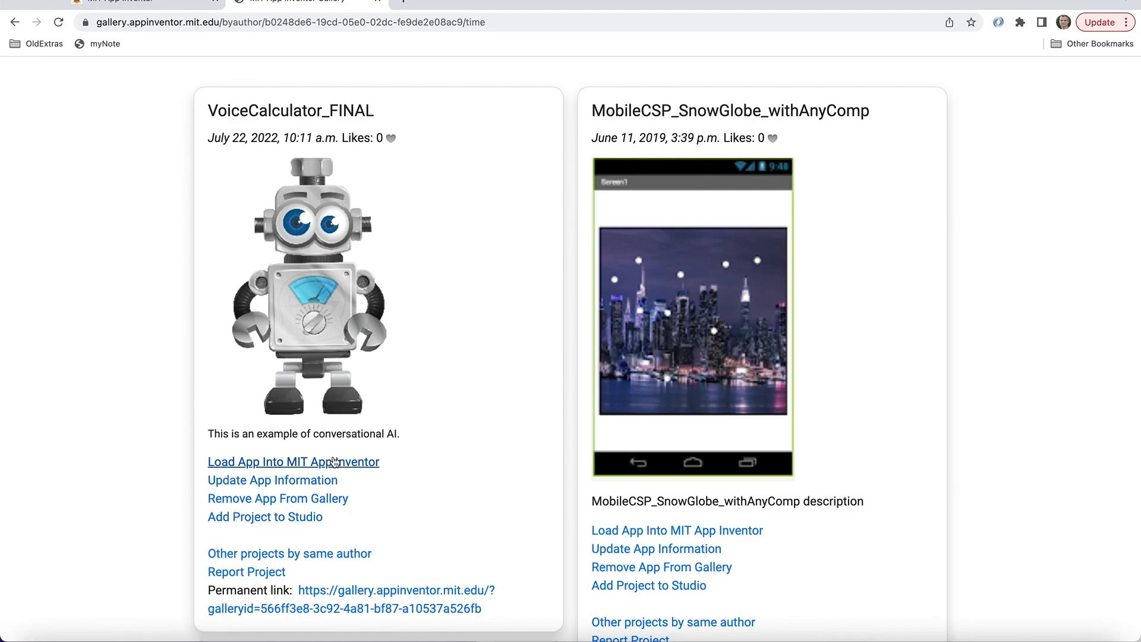
mouse_move(273, 480)
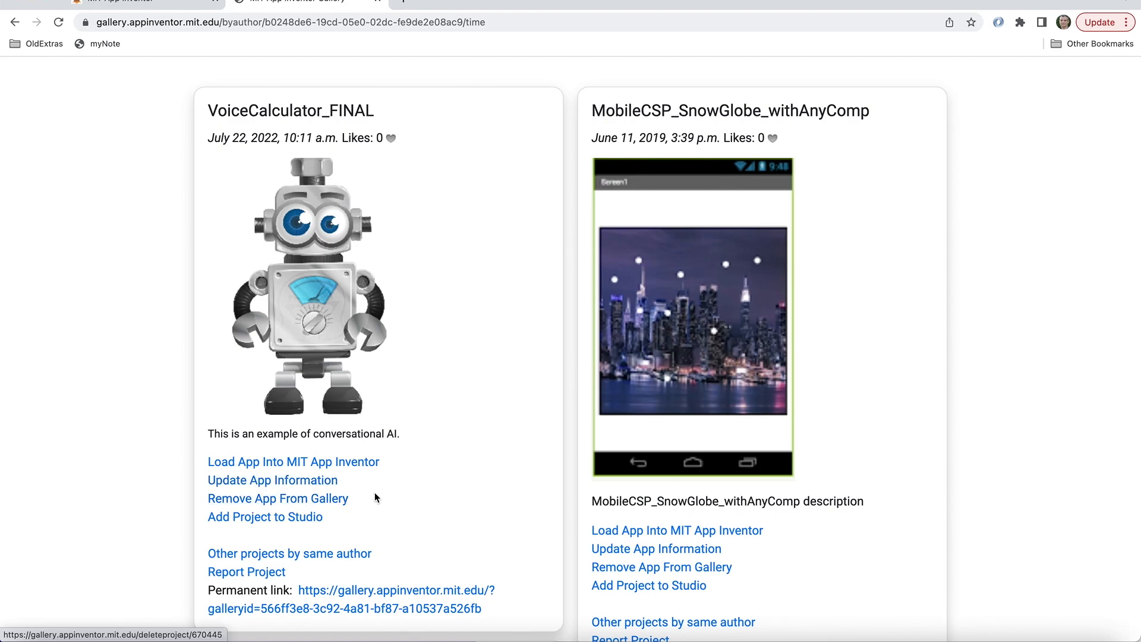
mouse_move(349, 523)
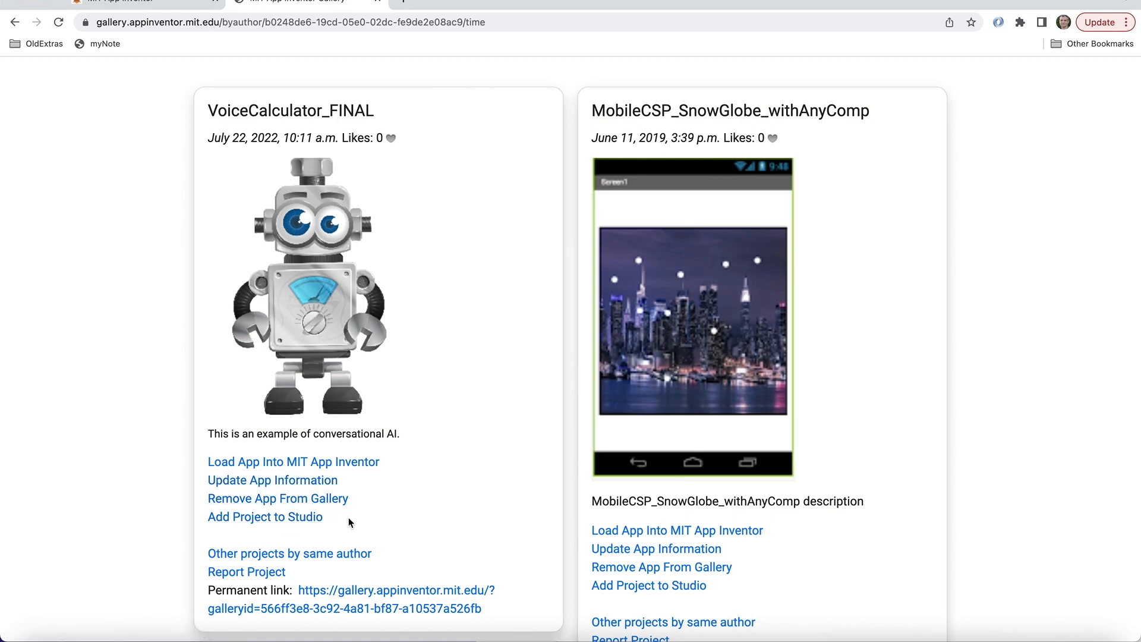
scroll(down, 3)
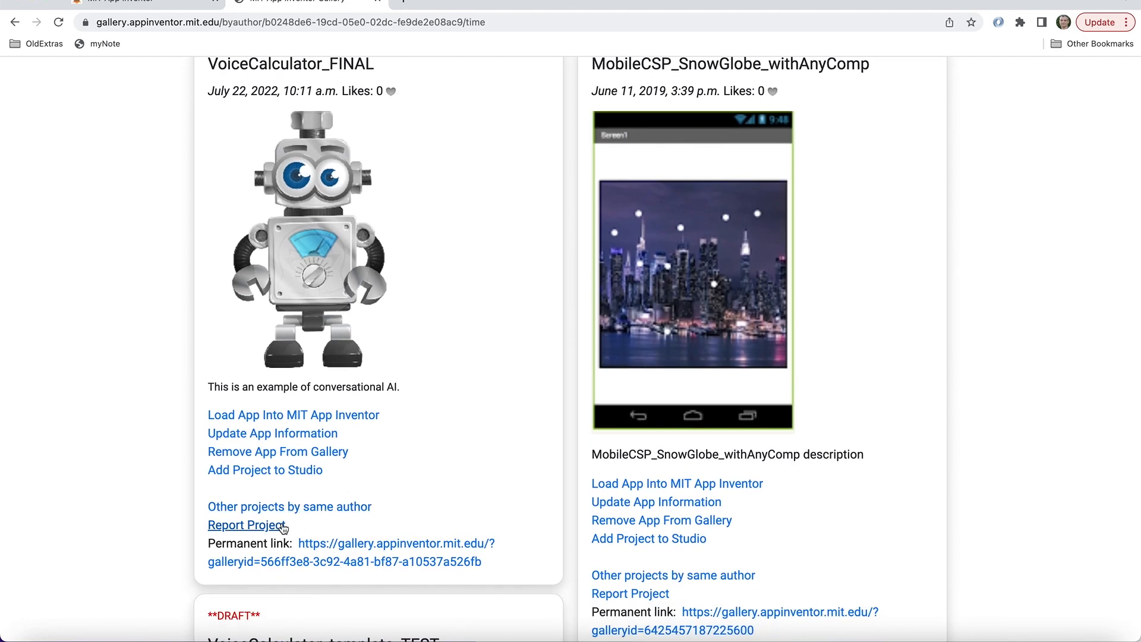
mouse_move(297, 547)
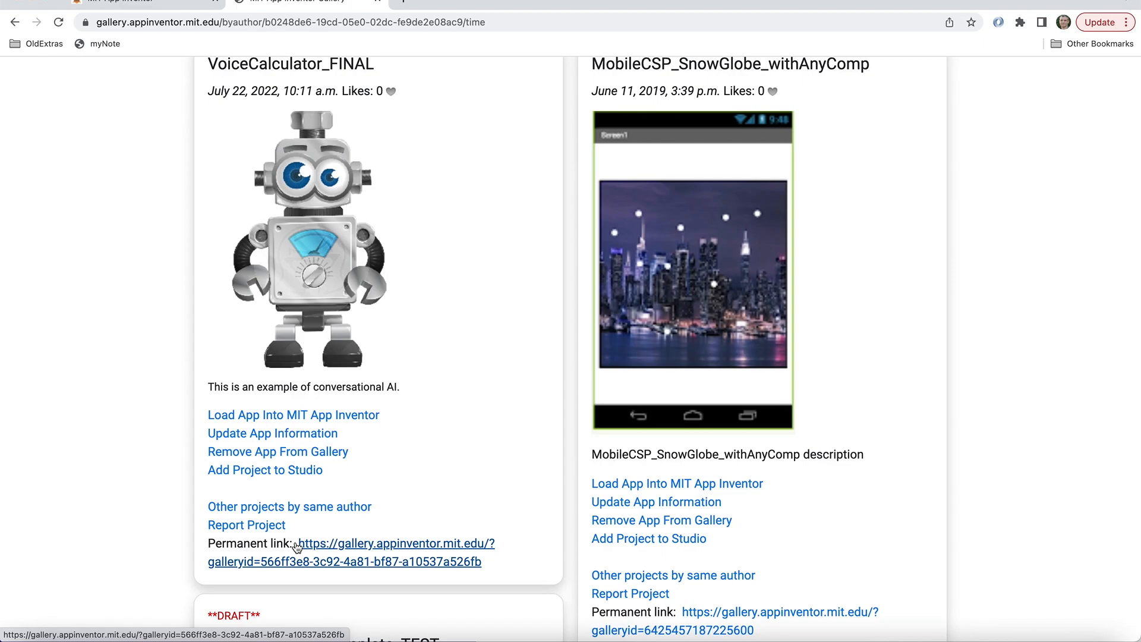
mouse_move(339, 551)
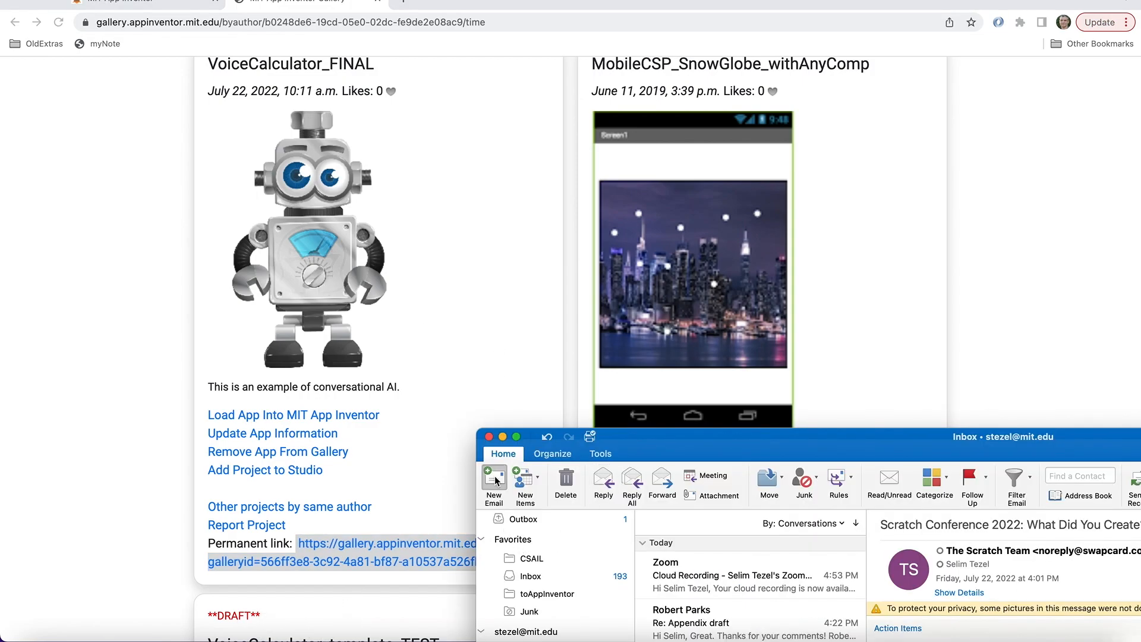
- Compose a new email whose body introduces the work and carries the permanent gallery link
click(493, 484)
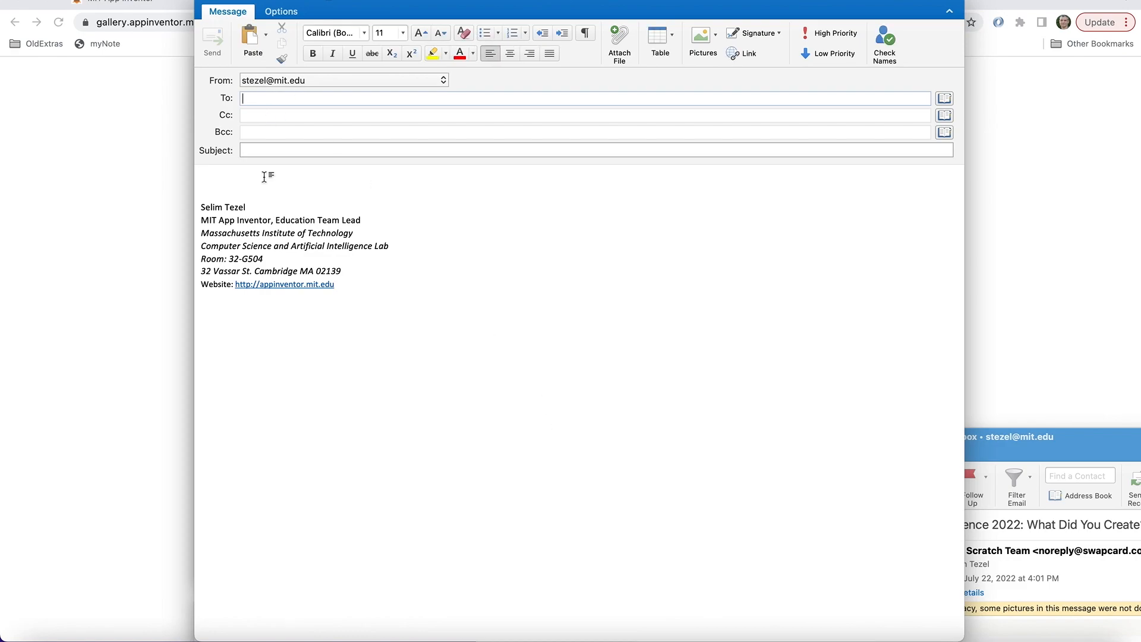
mouse_move(274, 172)
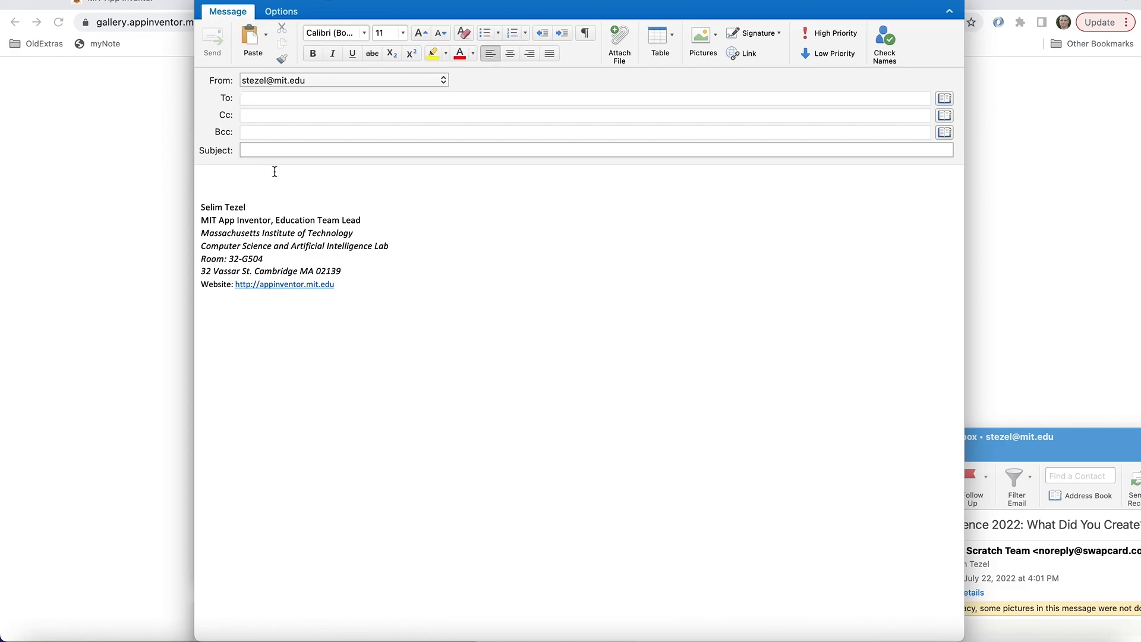
text(Here is my late)
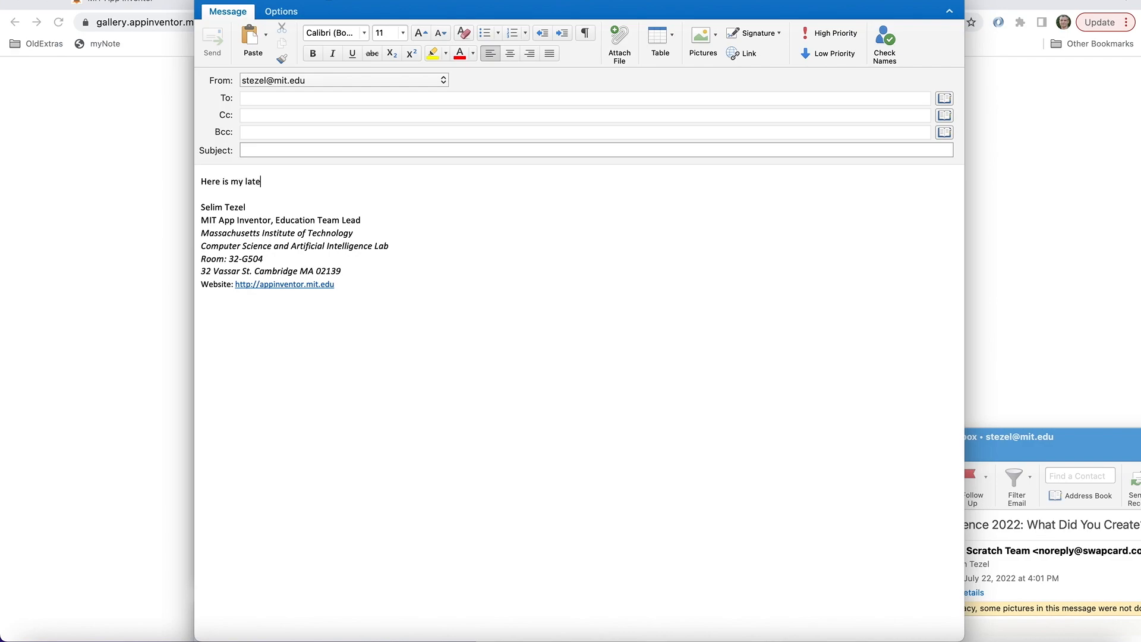
text(st work:)
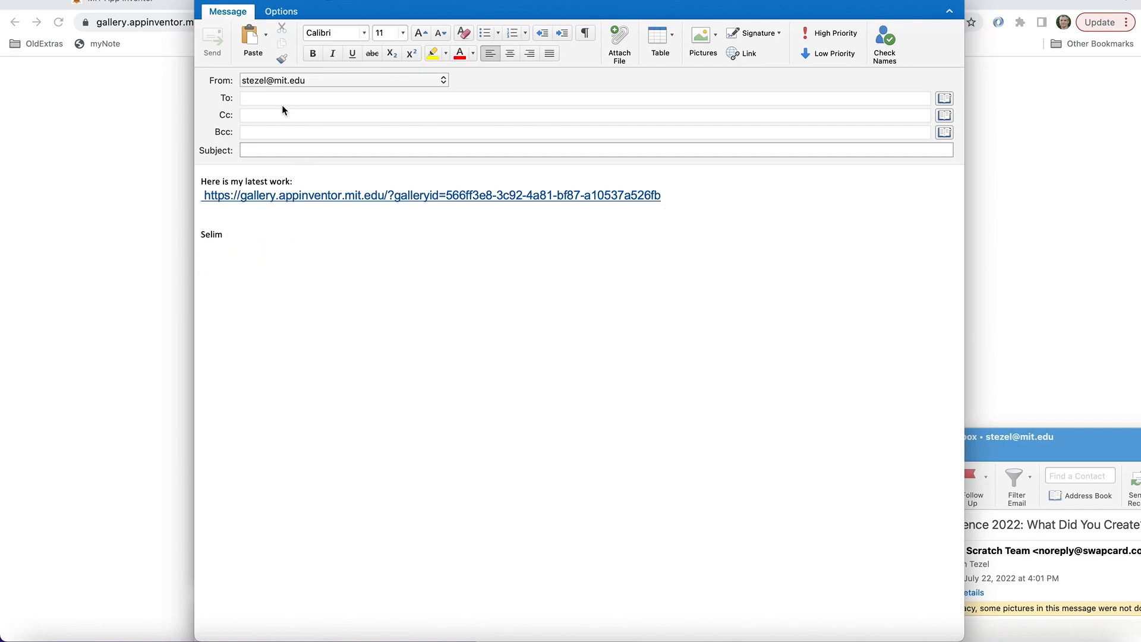
text(stez)
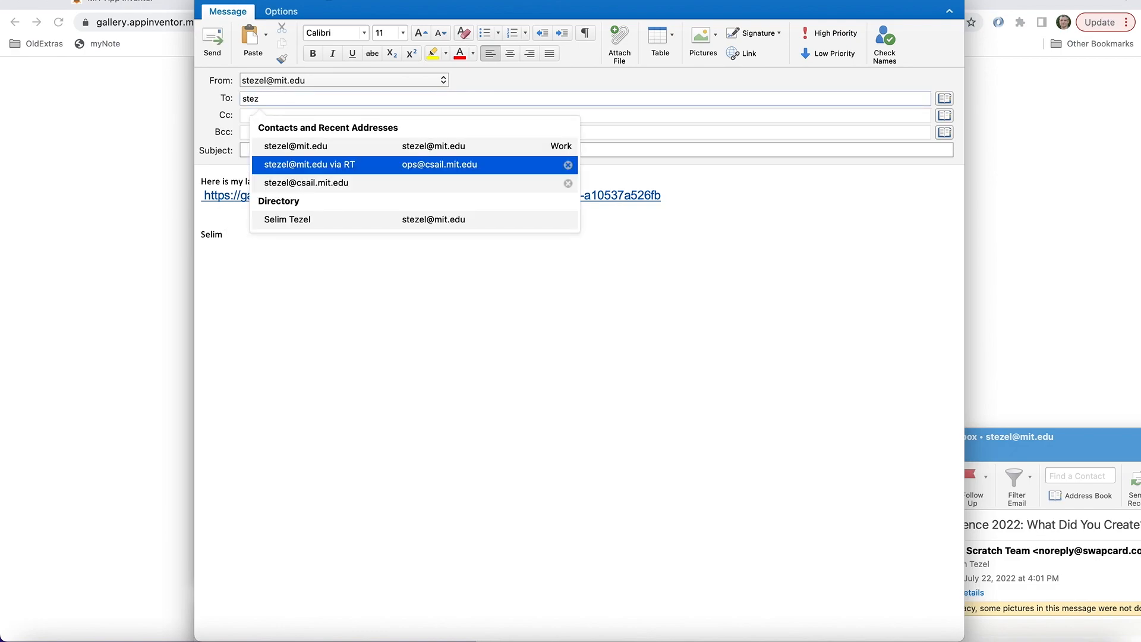
- Address the email to yourself with the subject 'new project' and send it
click(296, 146)
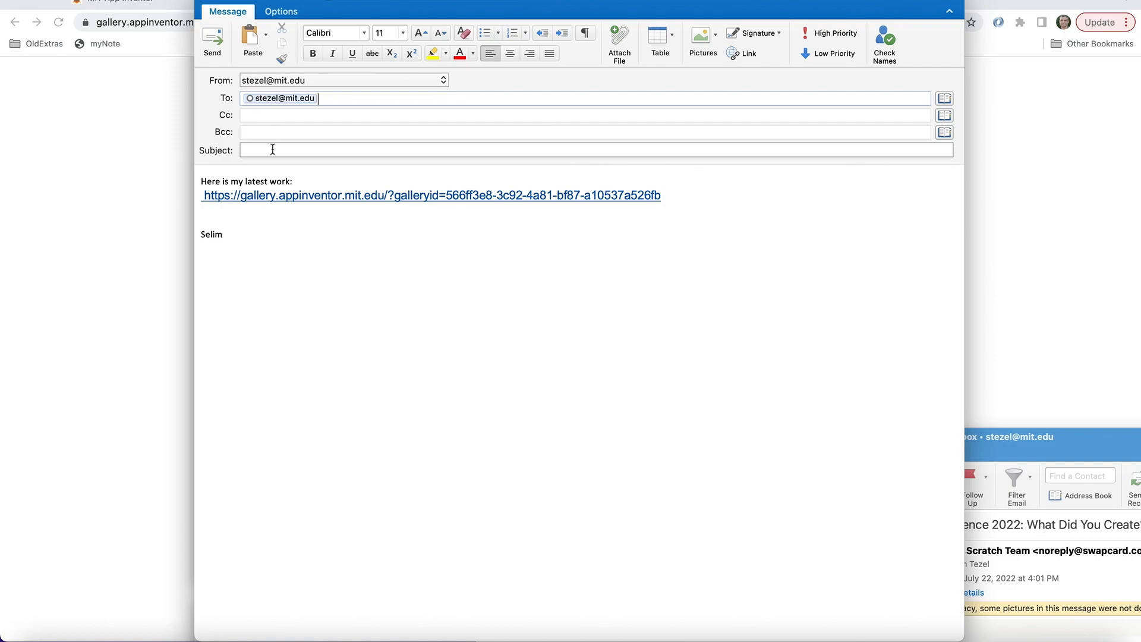
text(new pro)
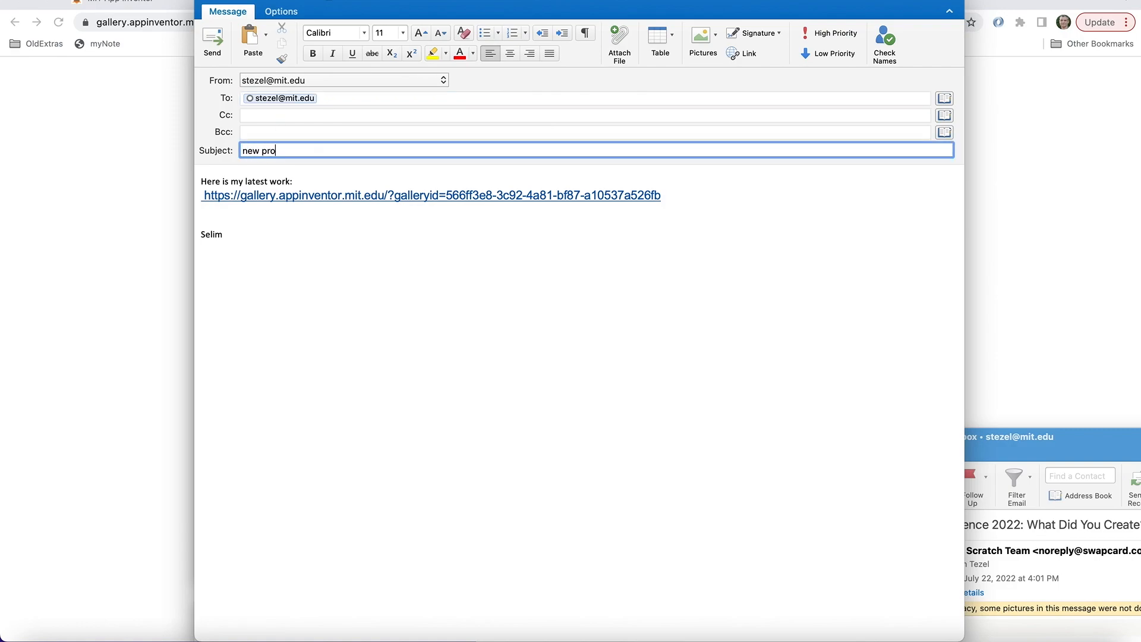
text(ject)
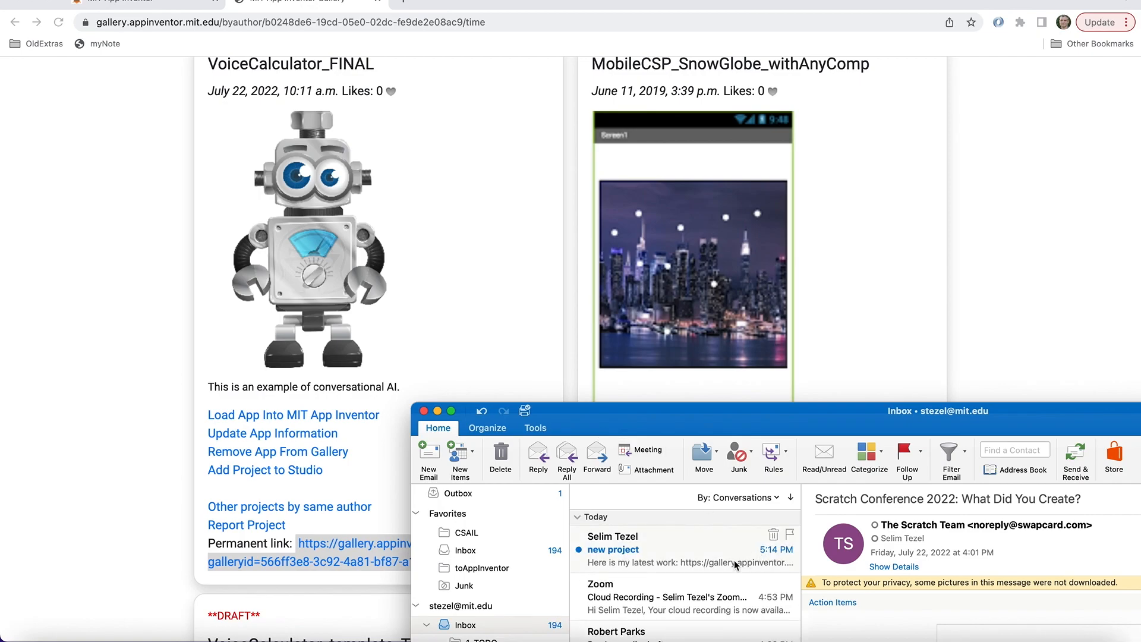
- Open the received 'new project' email showing the VoiceCalculator_FINAL gallery link
click(614, 550)
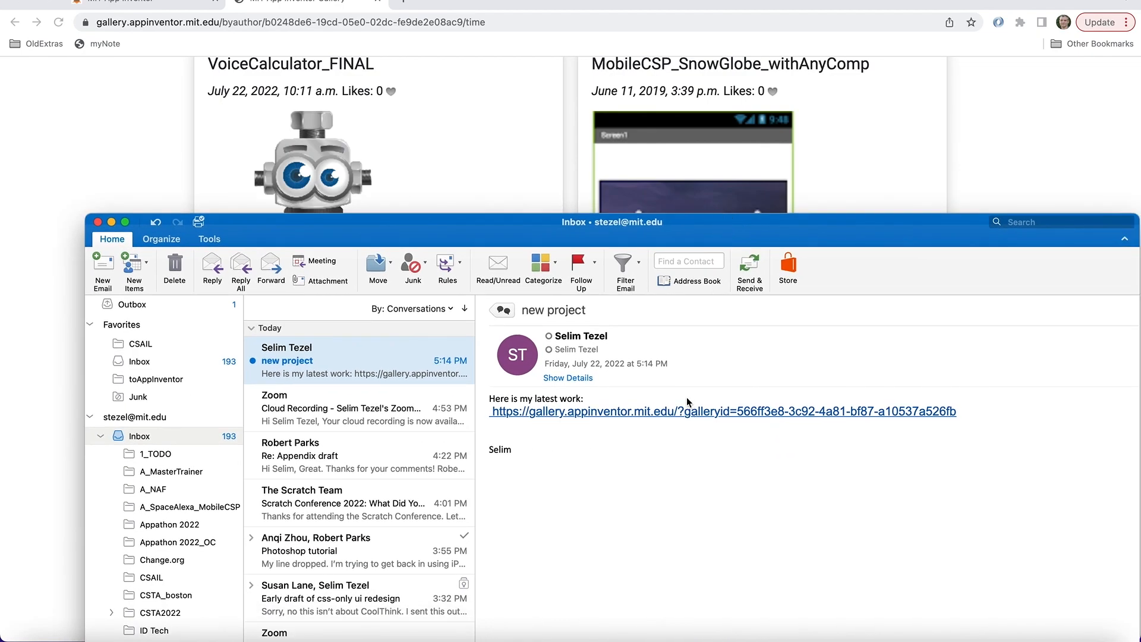
mouse_move(685, 417)
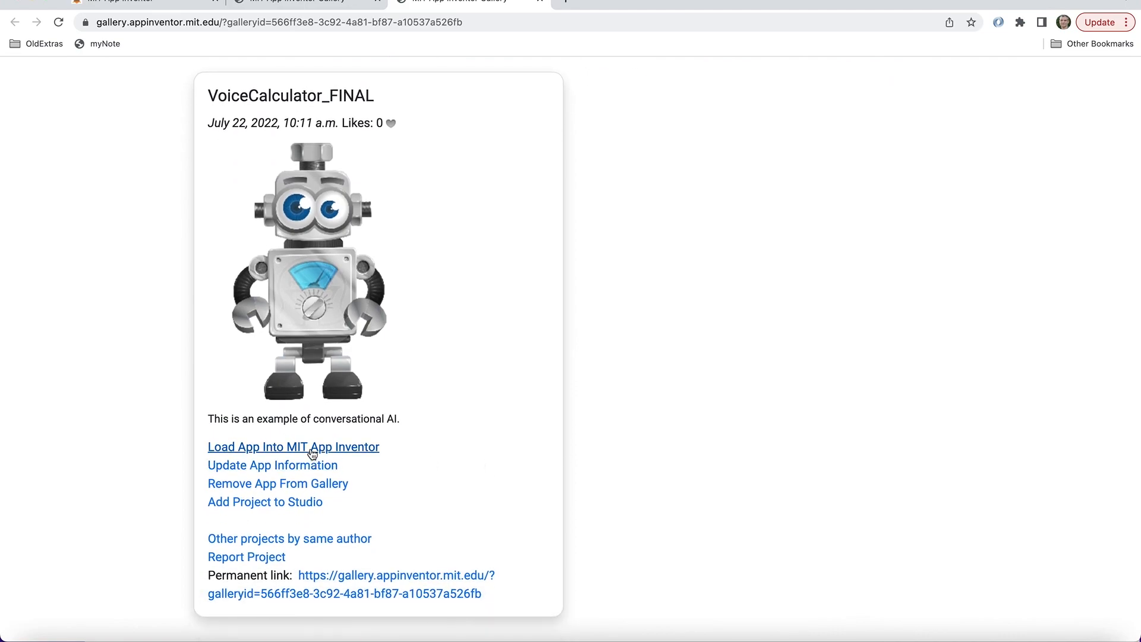
- Load the app into App Inventor as VoiceCalculator_FINAL_1 and dismiss the welcome dialog
click(294, 447)
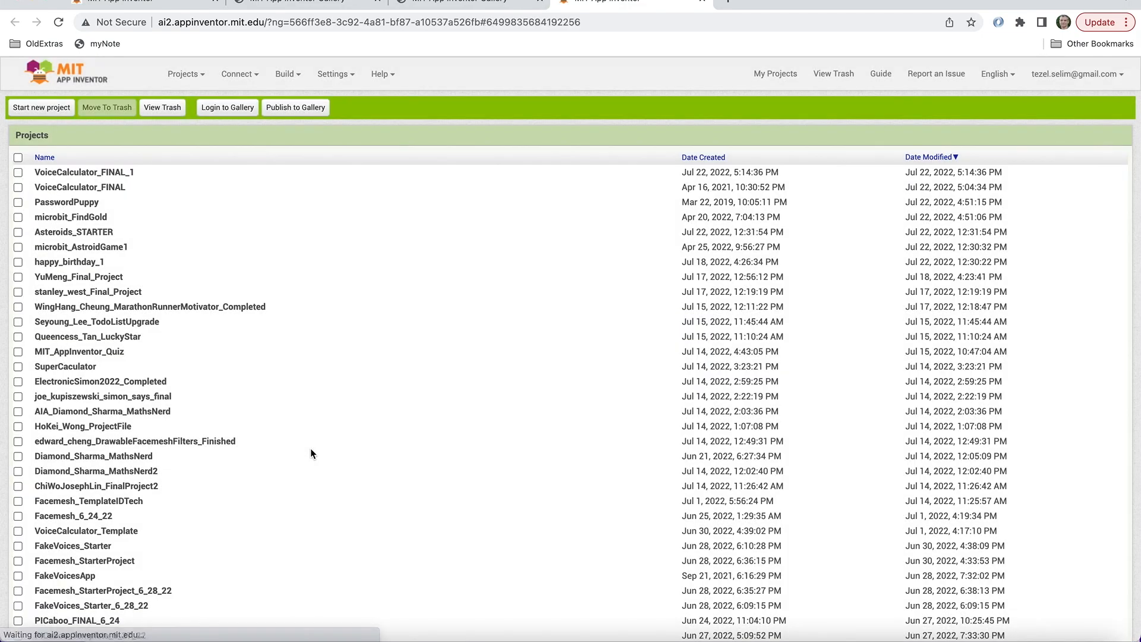
click(83, 171)
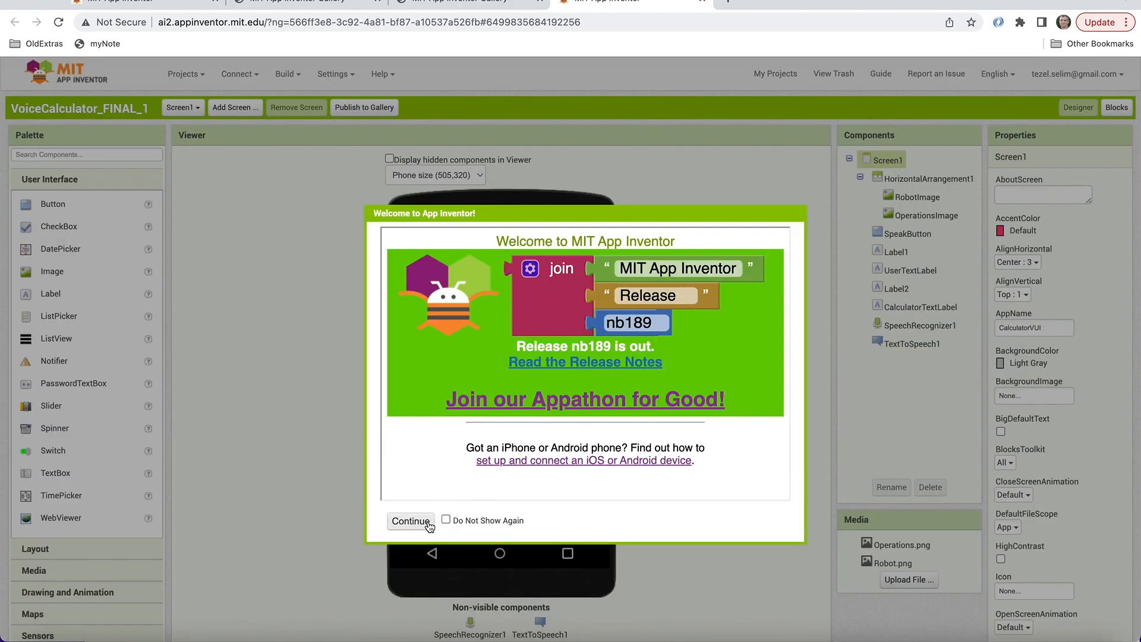
click(410, 521)
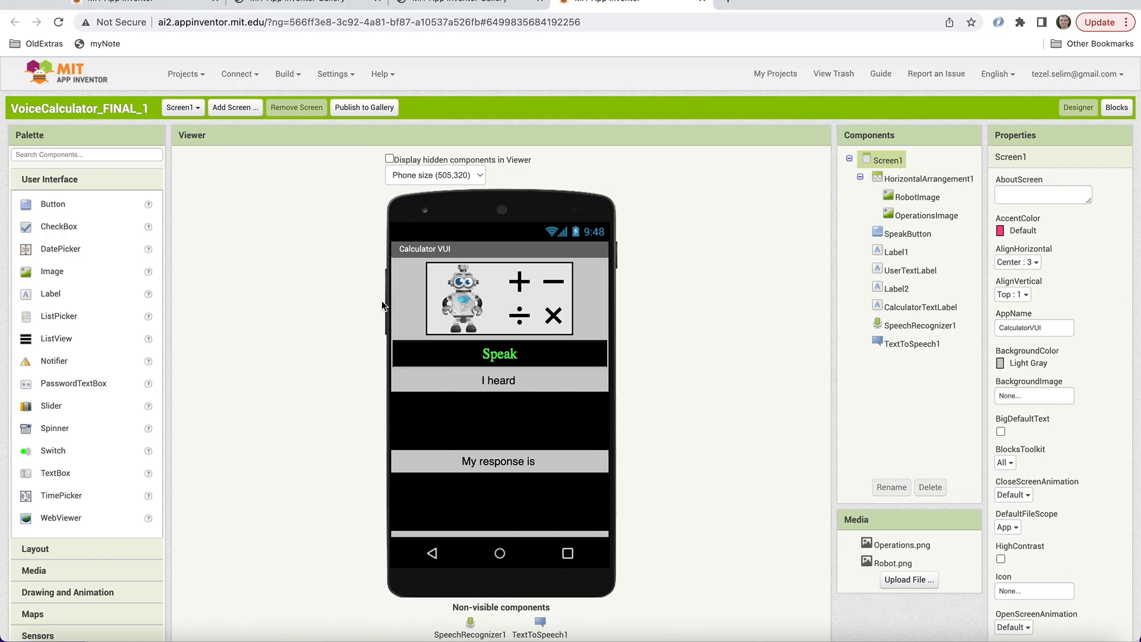
mouse_move(352, 311)
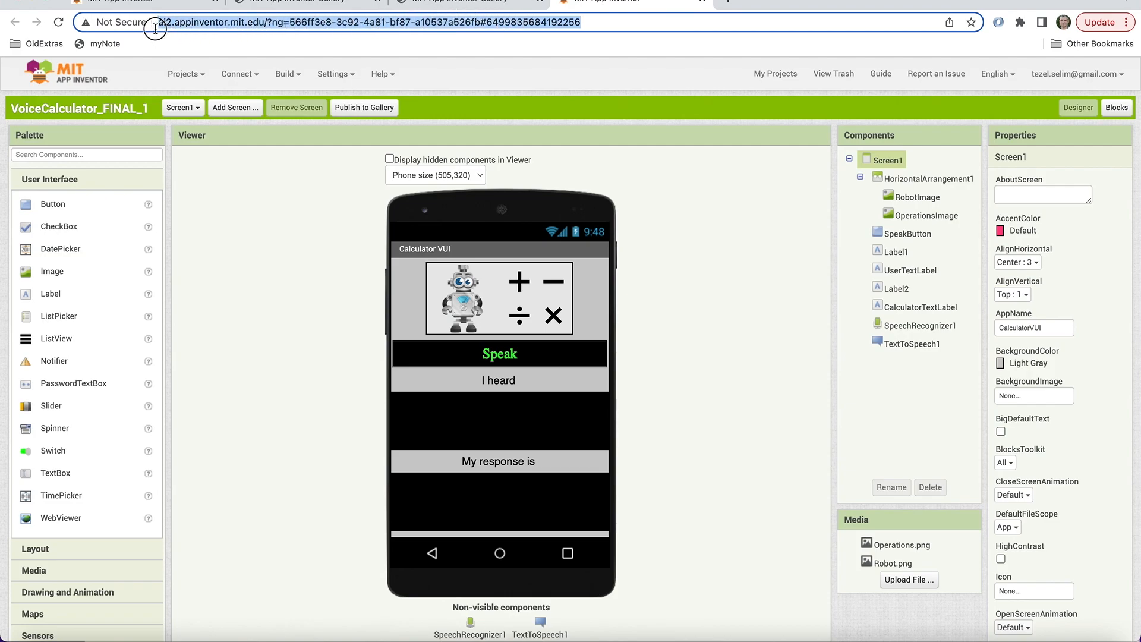
mouse_move(155, 22)
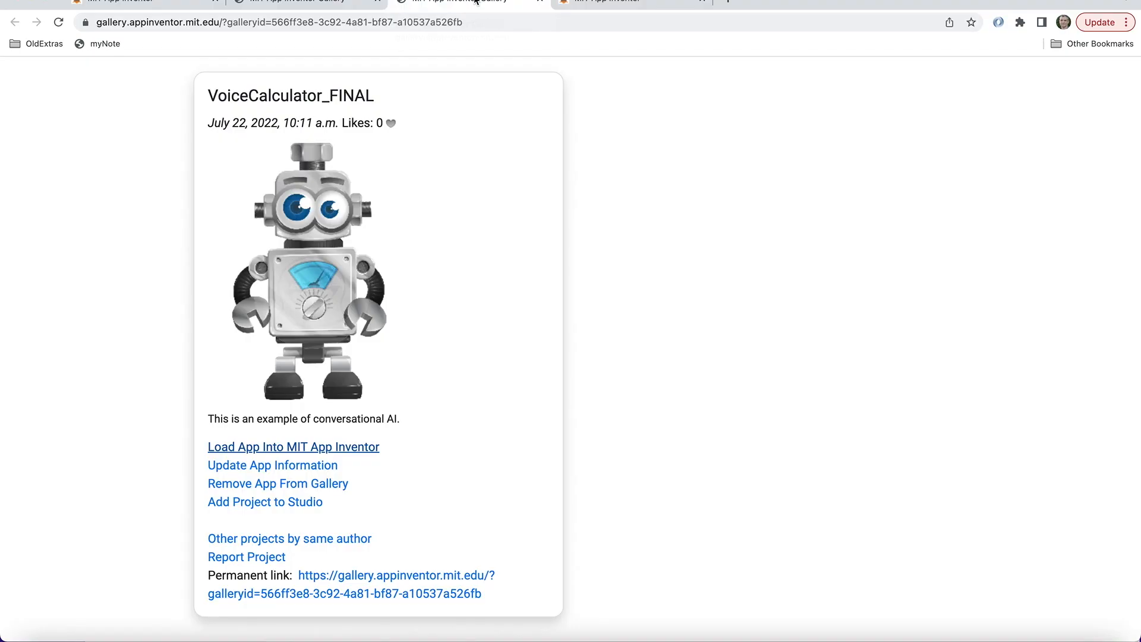
- Leave the gallery via Account Information and return to the original VoiceCalculator_FINAL project
scroll(up, 3)
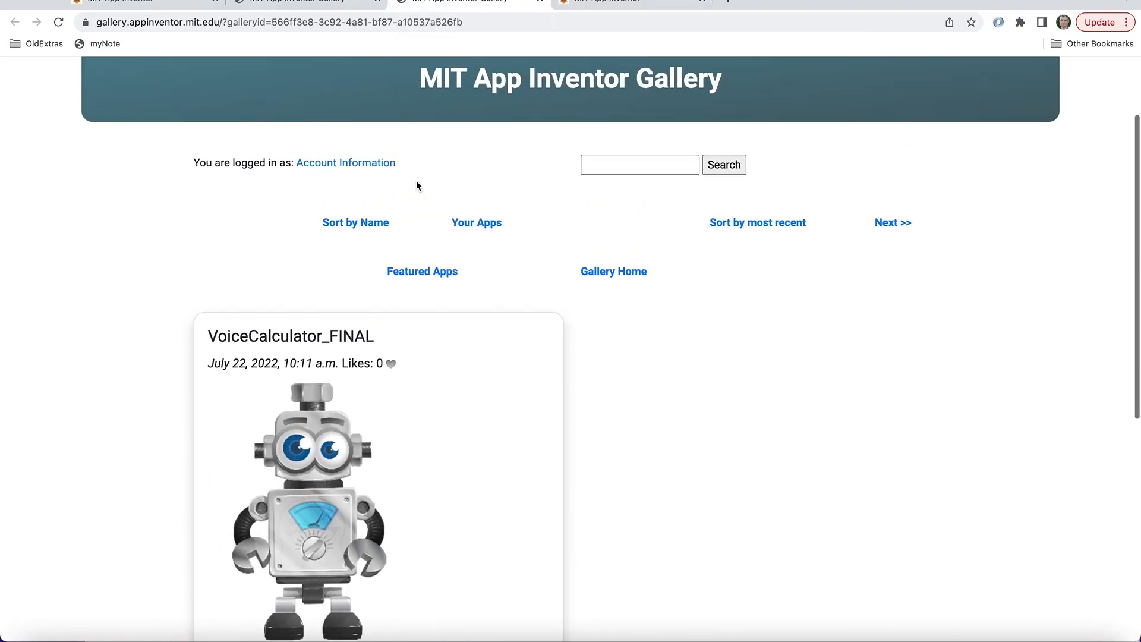
click(346, 163)
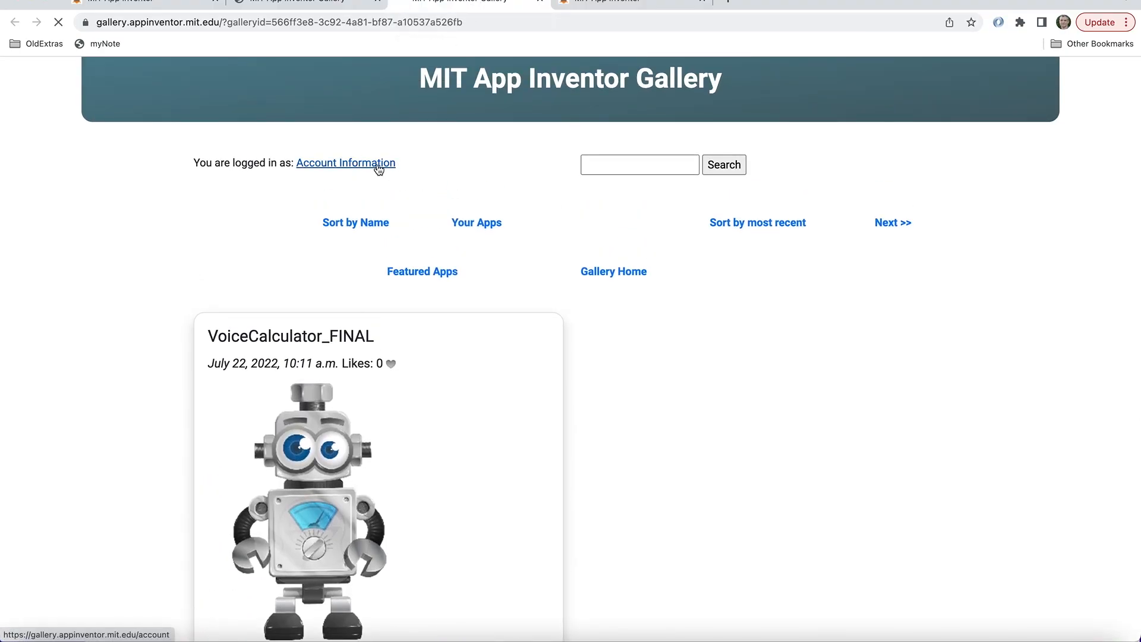
click(346, 163)
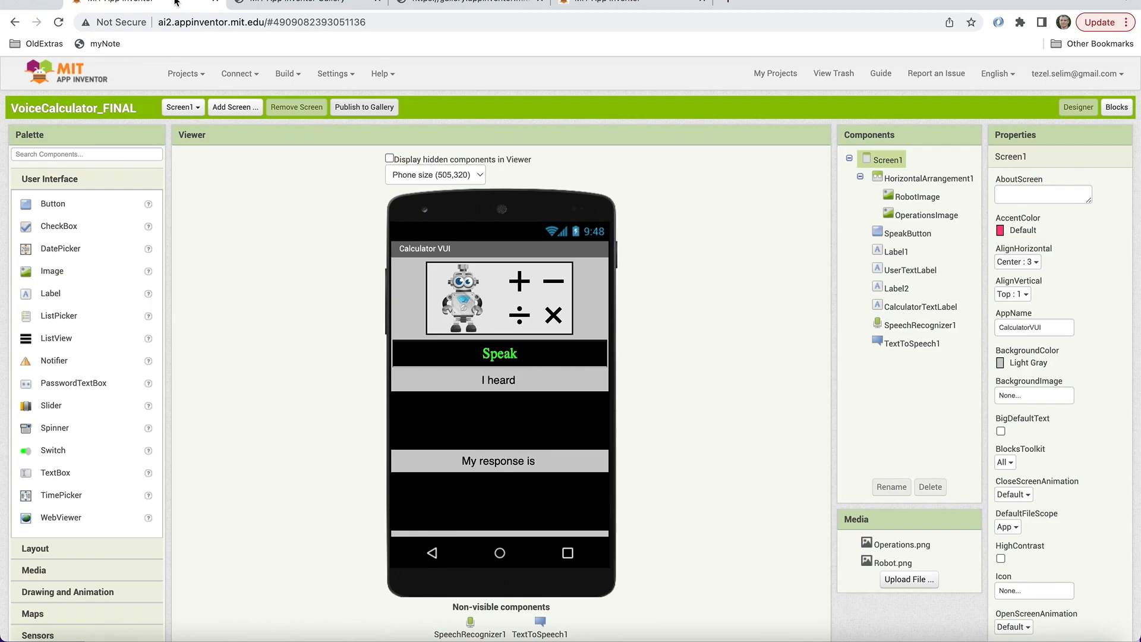
mouse_move(174, 6)
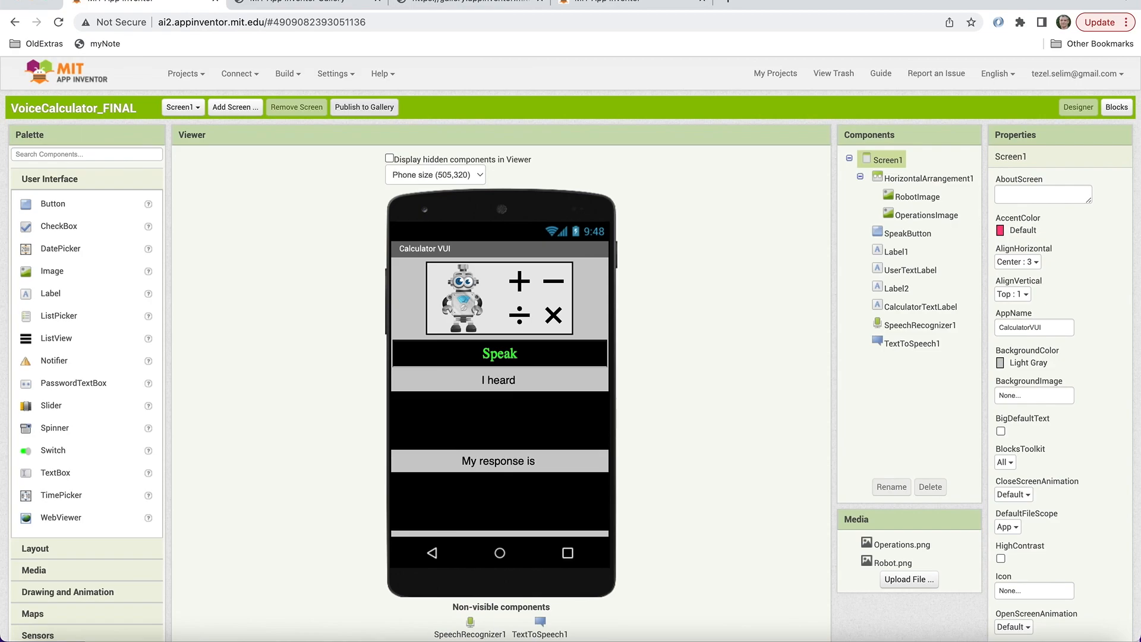